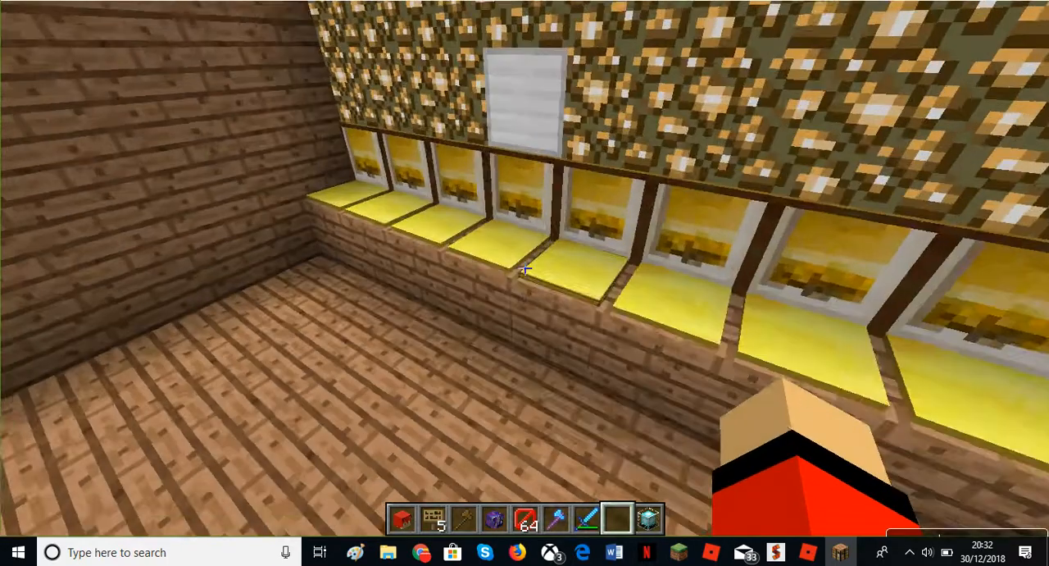
mouse_move(525, 270)
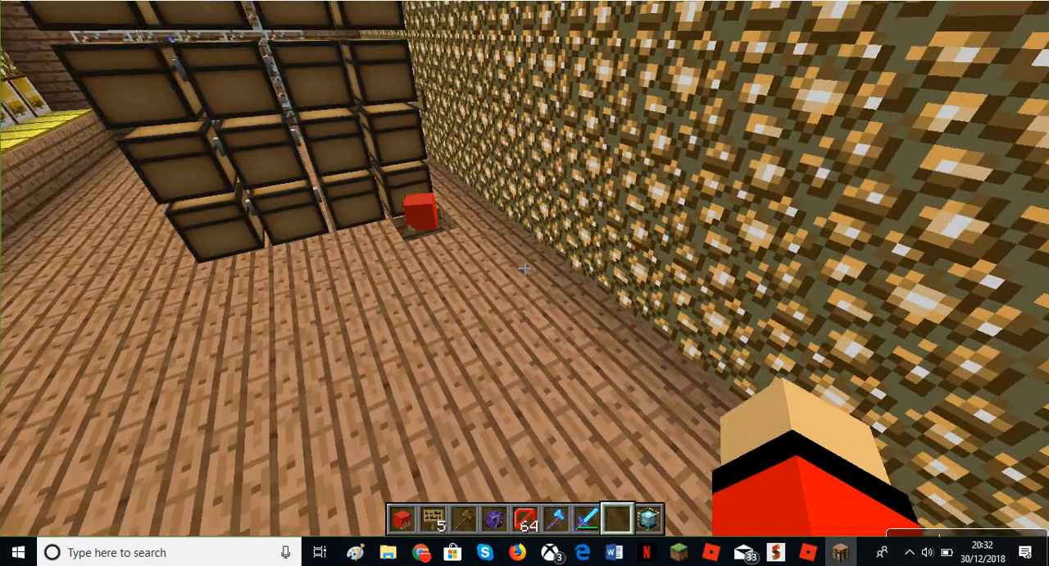
mouse_move(524, 269)
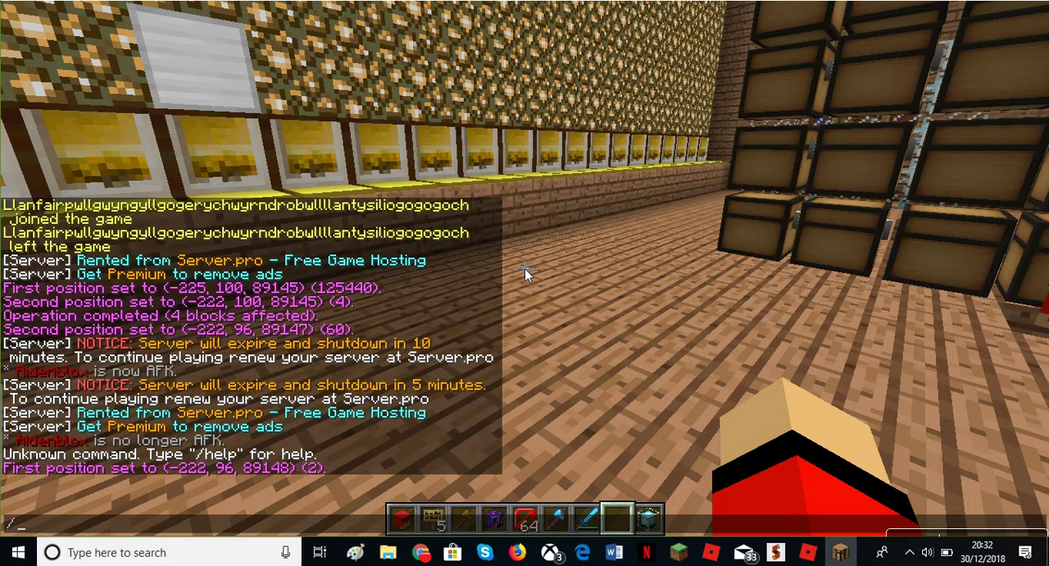
- Enter /warp Aidenblox in chat to teleport to the white hub room
text(/warp)
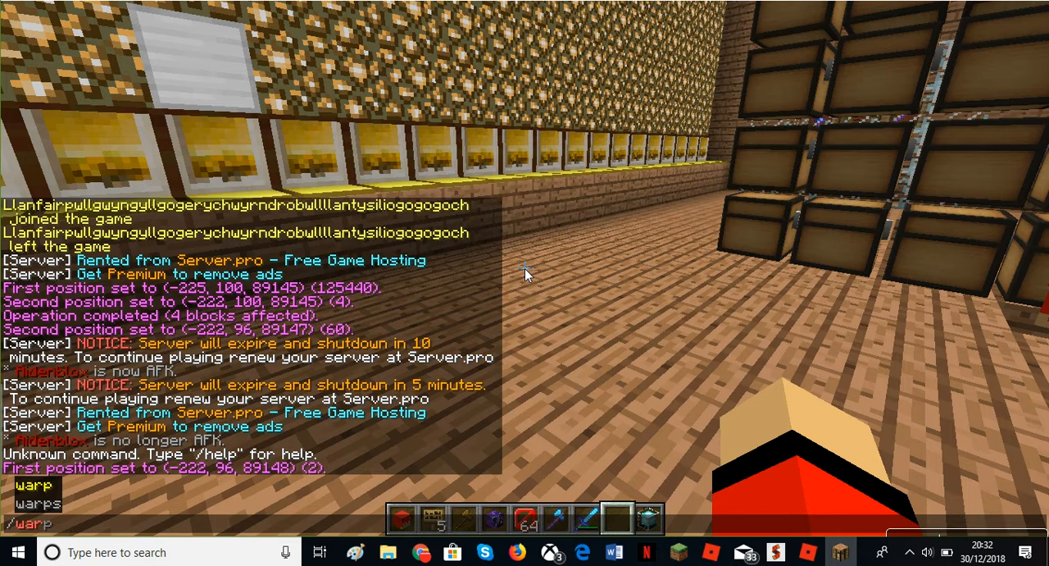
text(Aidenblox)
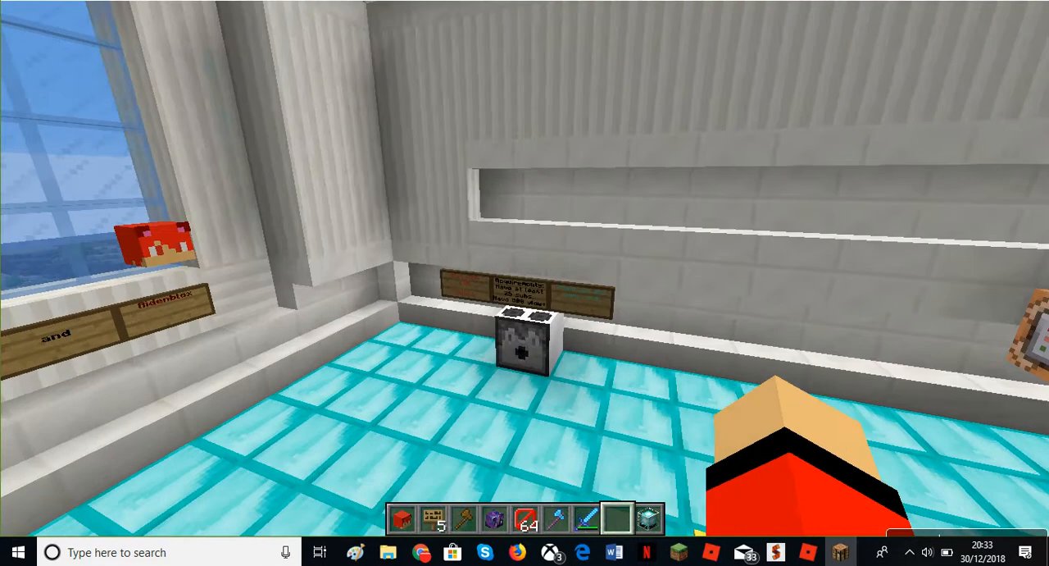
mouse_move(525, 269)
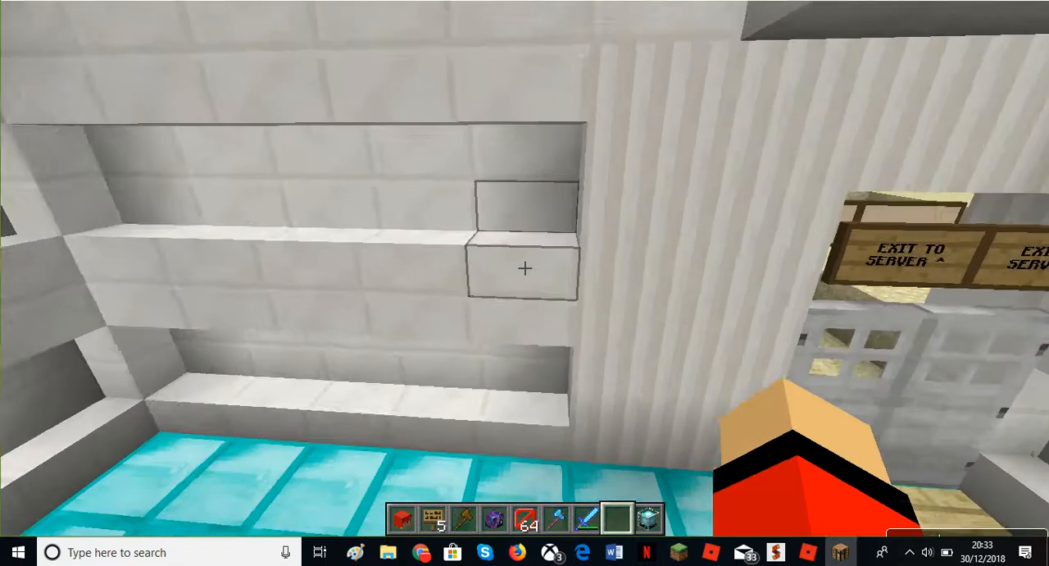
mouse_move(524, 268)
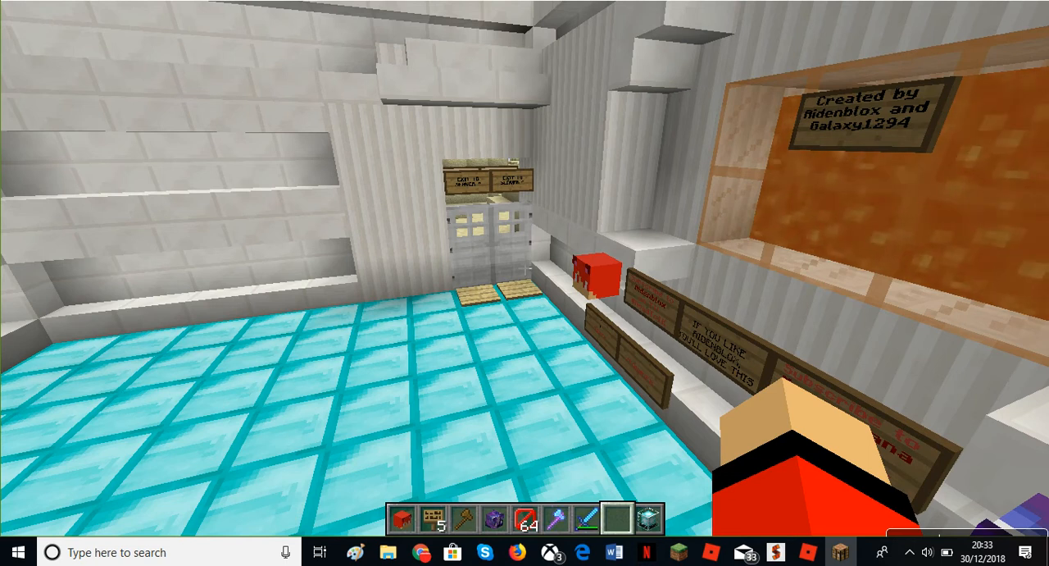
mouse_move(525, 265)
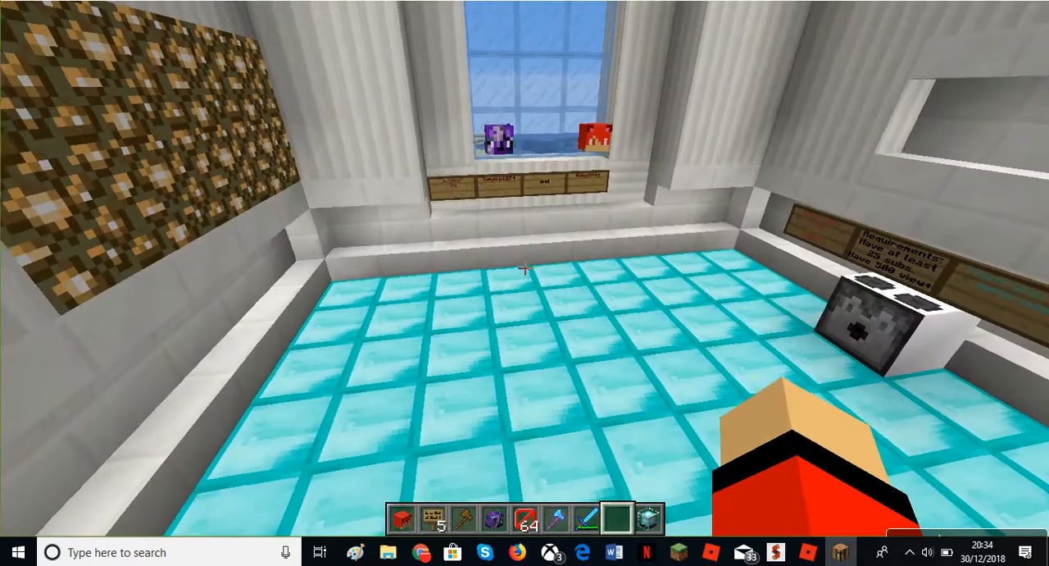
mouse_move(524, 271)
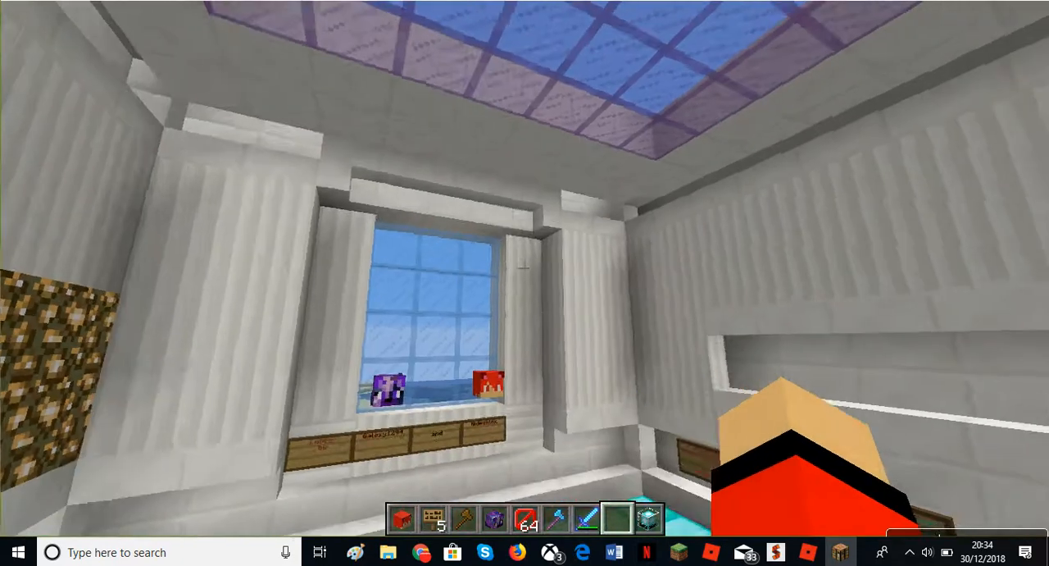
mouse_move(525, 269)
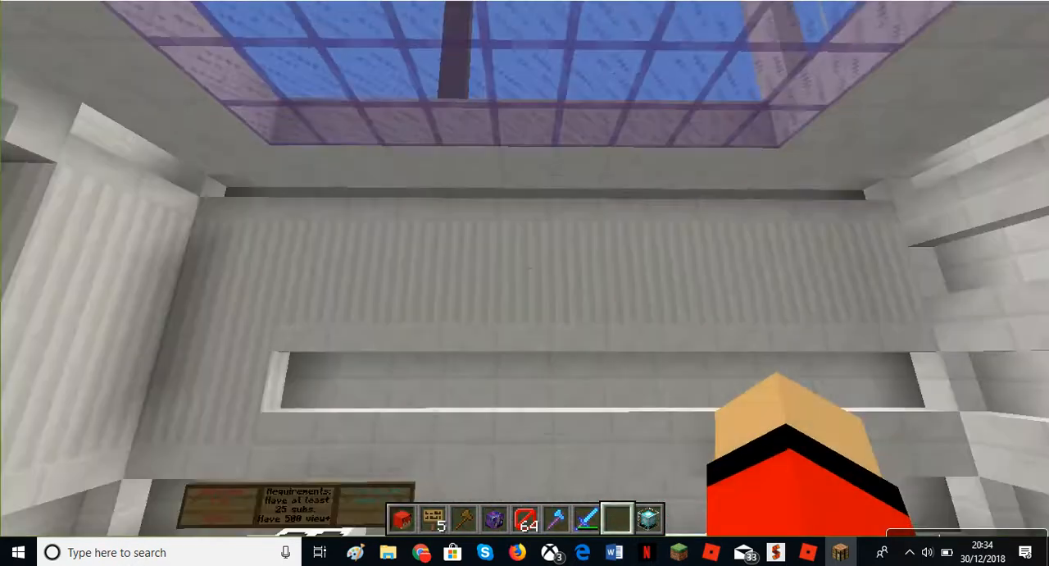
mouse_move(525, 266)
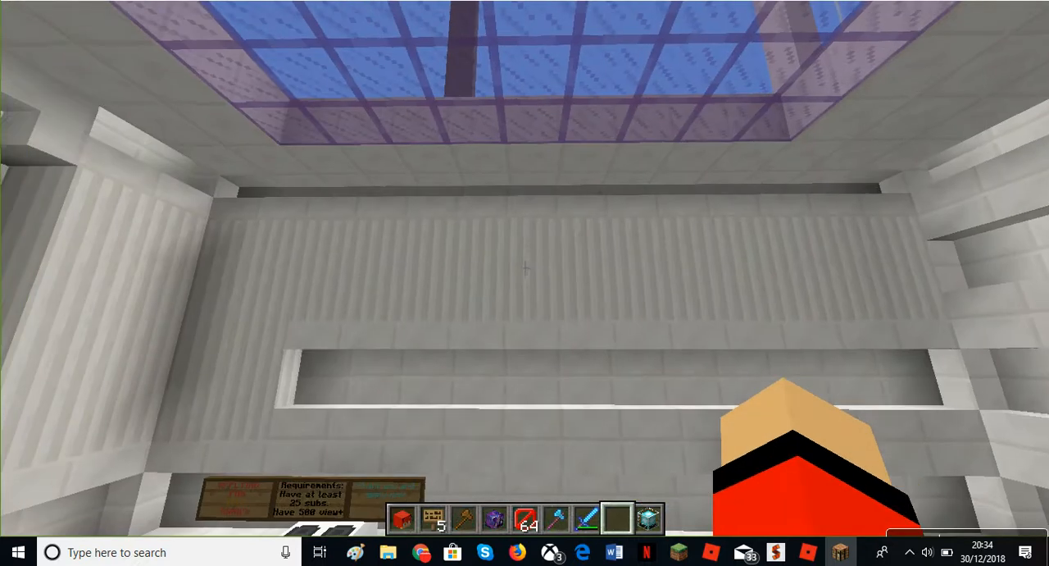
mouse_move(525, 266)
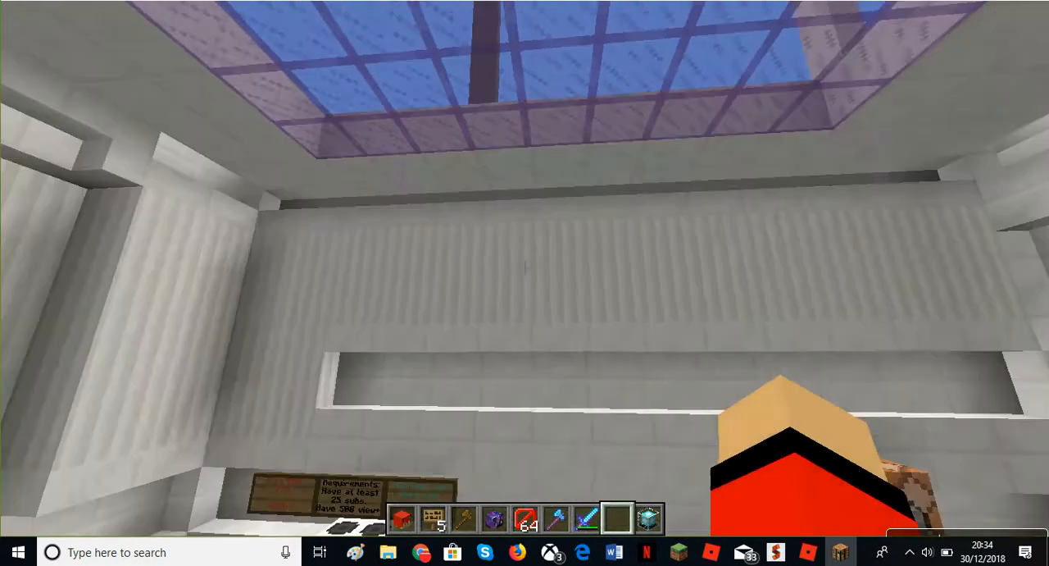
mouse_move(525, 266)
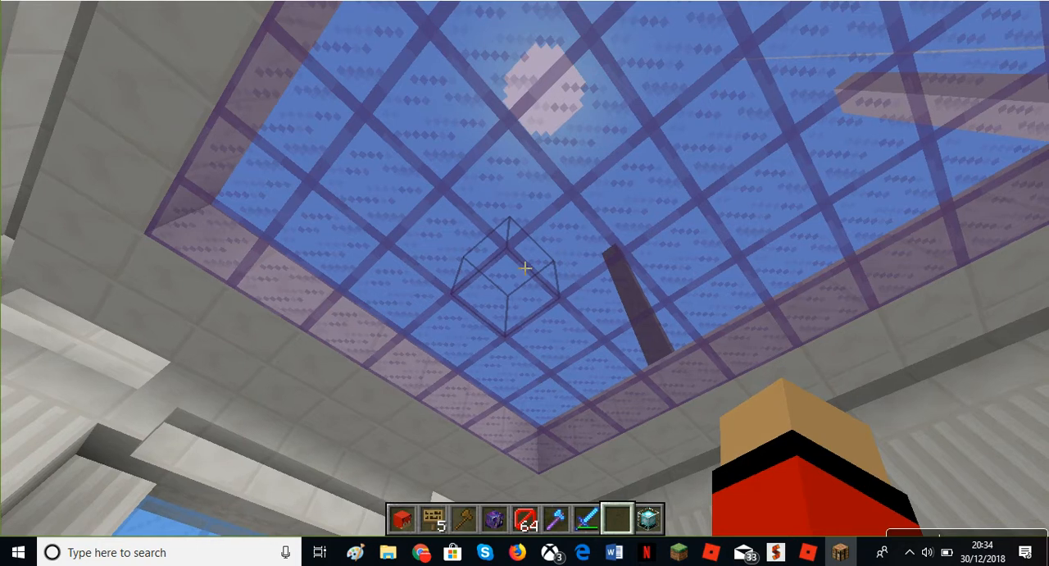
mouse_move(525, 271)
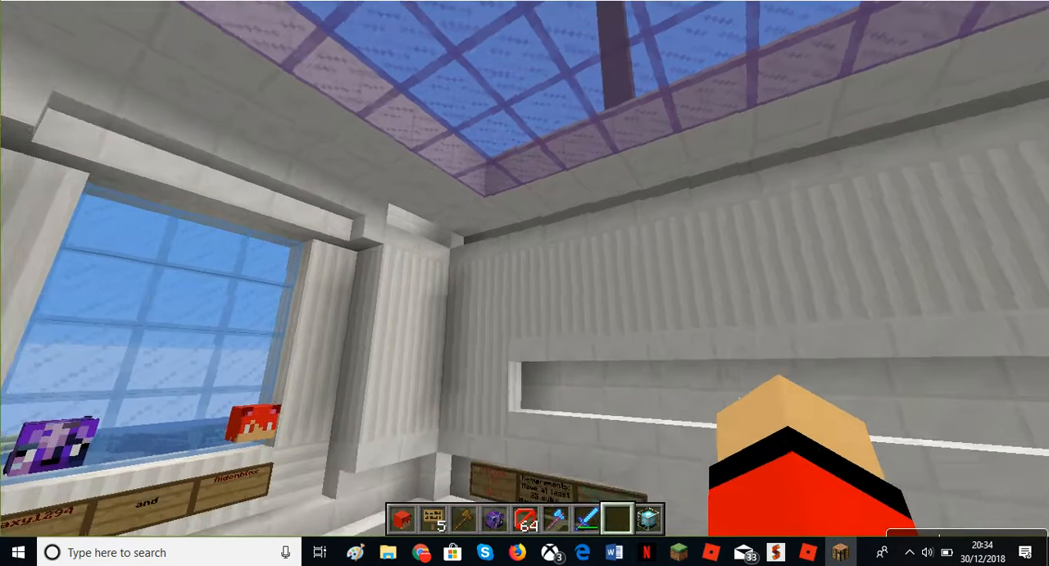
mouse_move(525, 270)
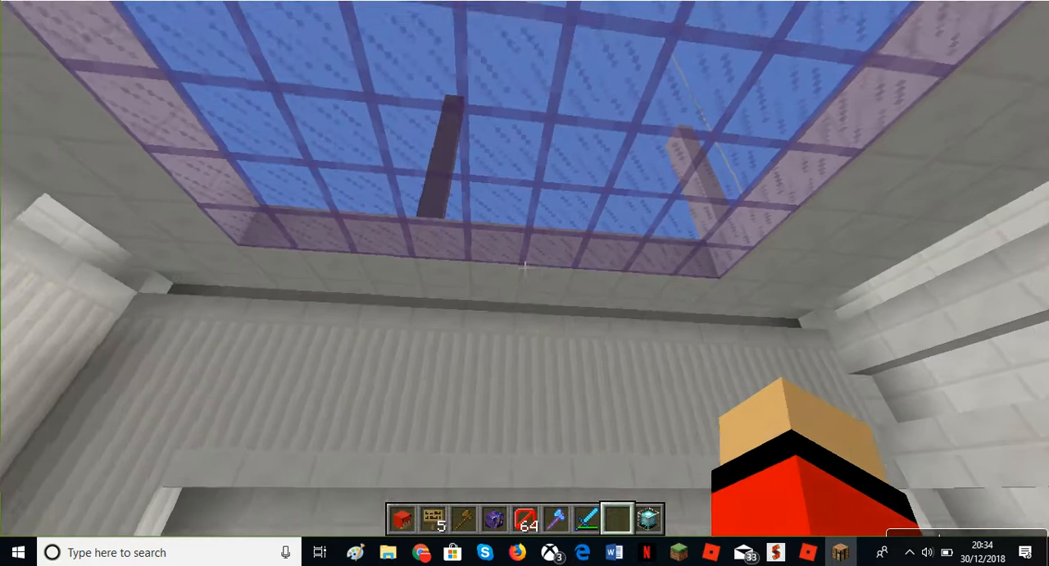
mouse_move(525, 282)
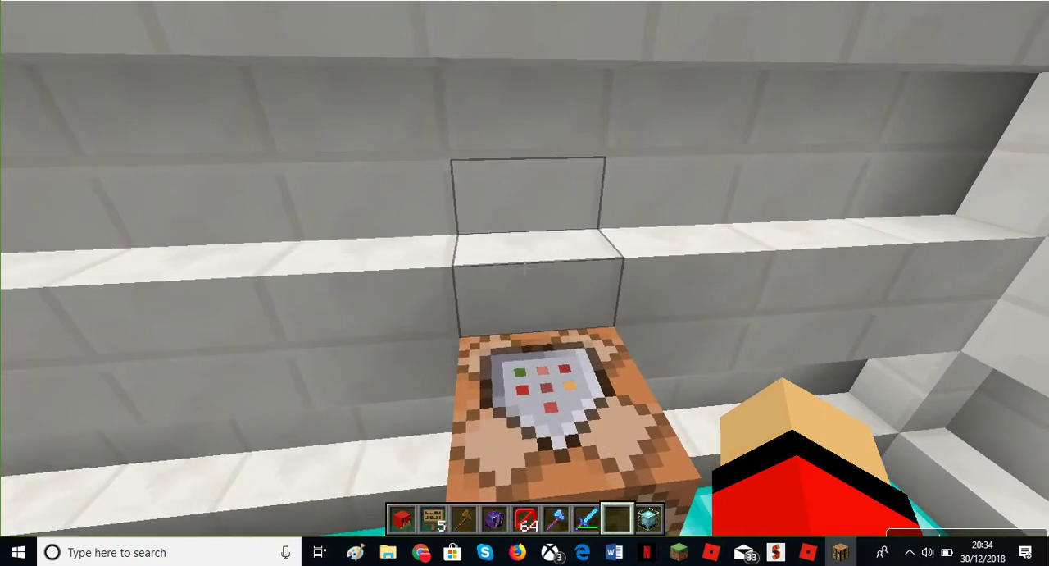
mouse_move(524, 262)
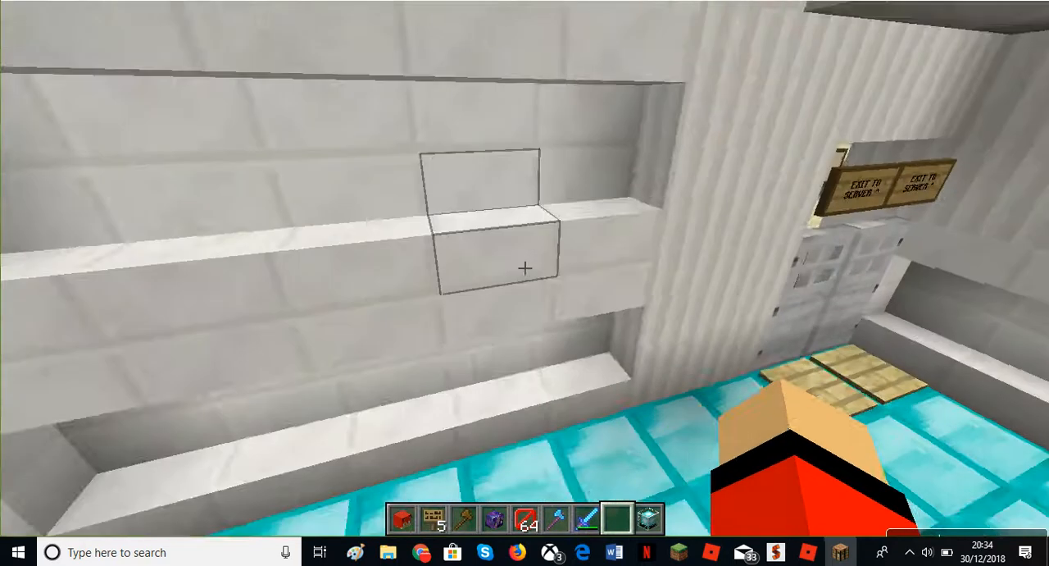
mouse_move(524, 266)
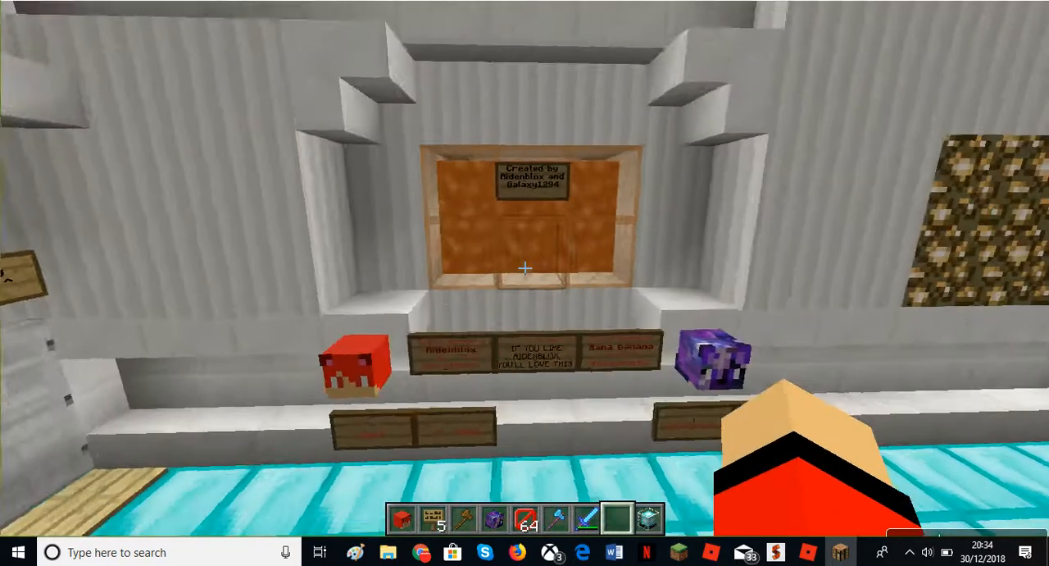
mouse_move(525, 270)
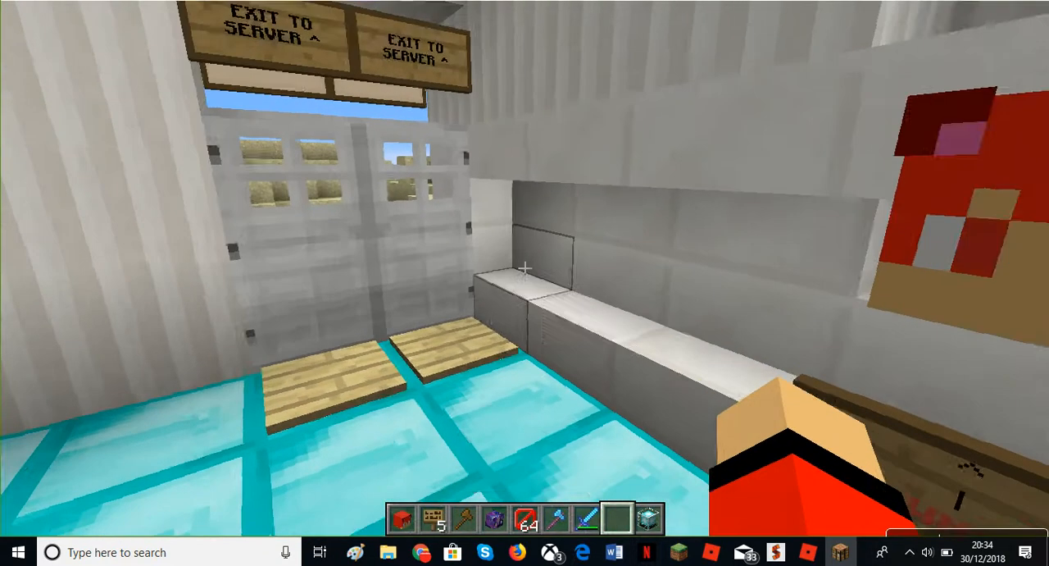
mouse_move(525, 267)
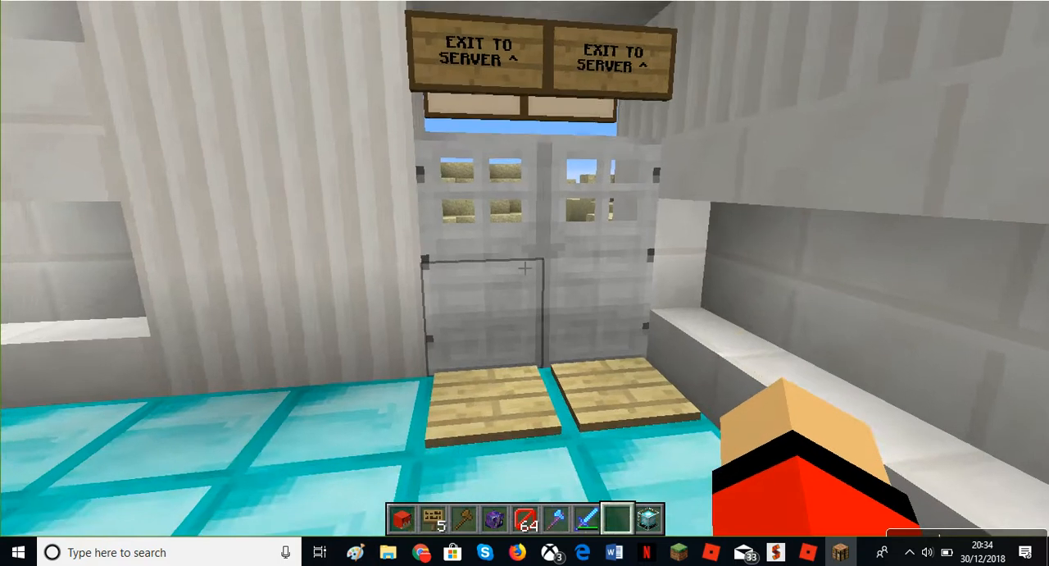
mouse_move(523, 269)
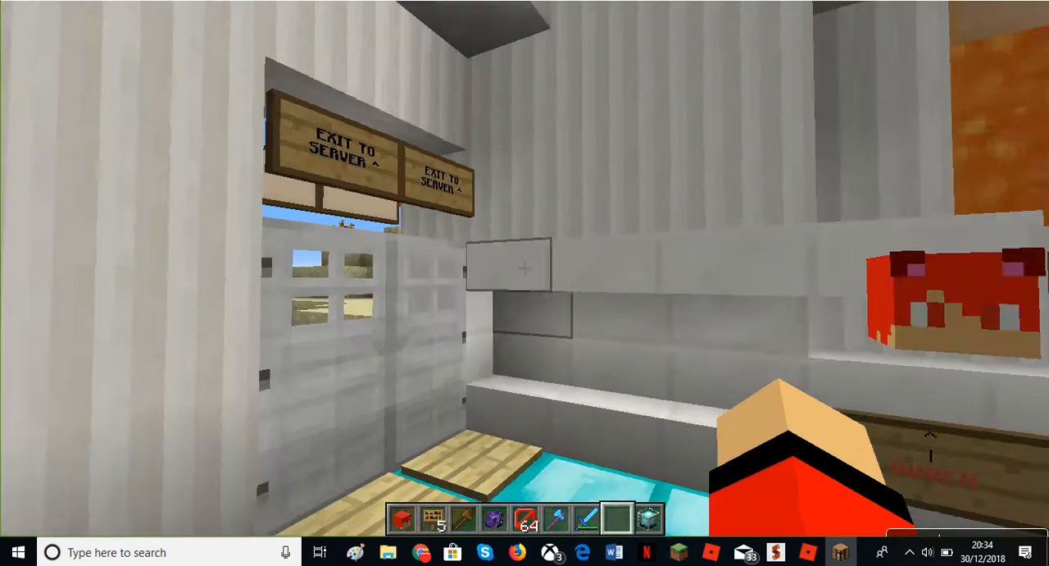
mouse_move(525, 267)
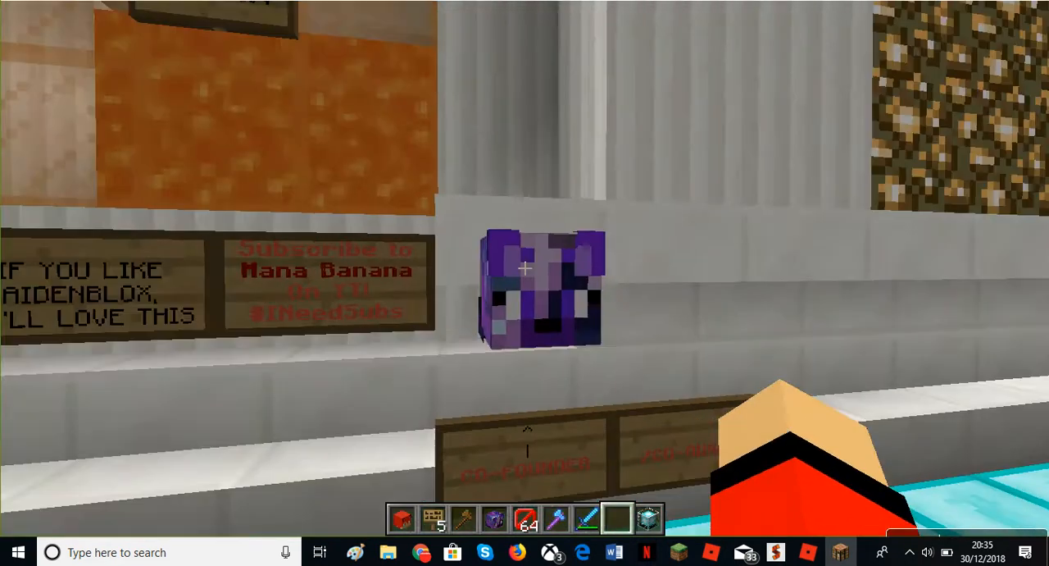
mouse_move(525, 282)
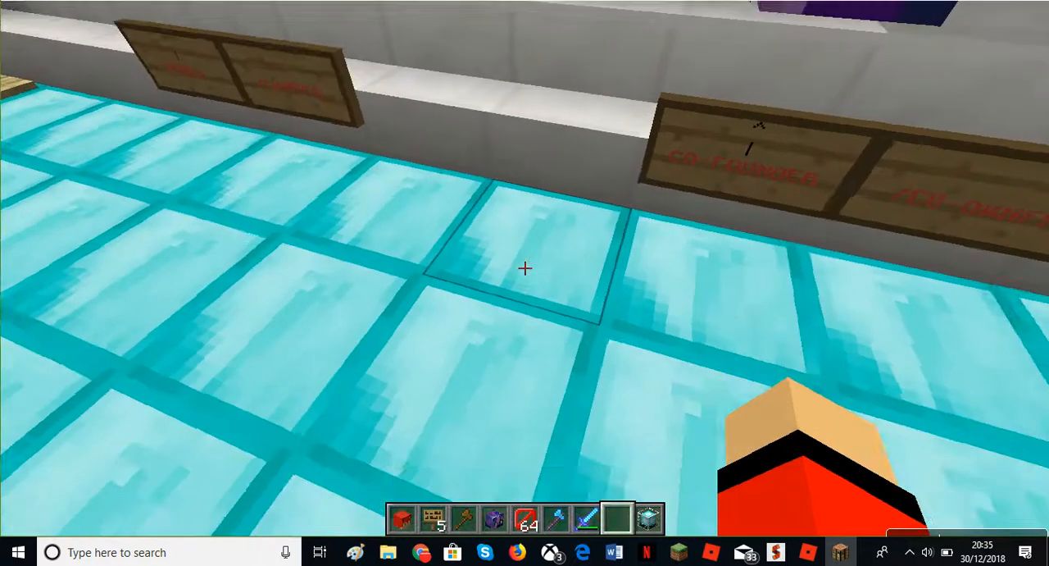
mouse_move(524, 269)
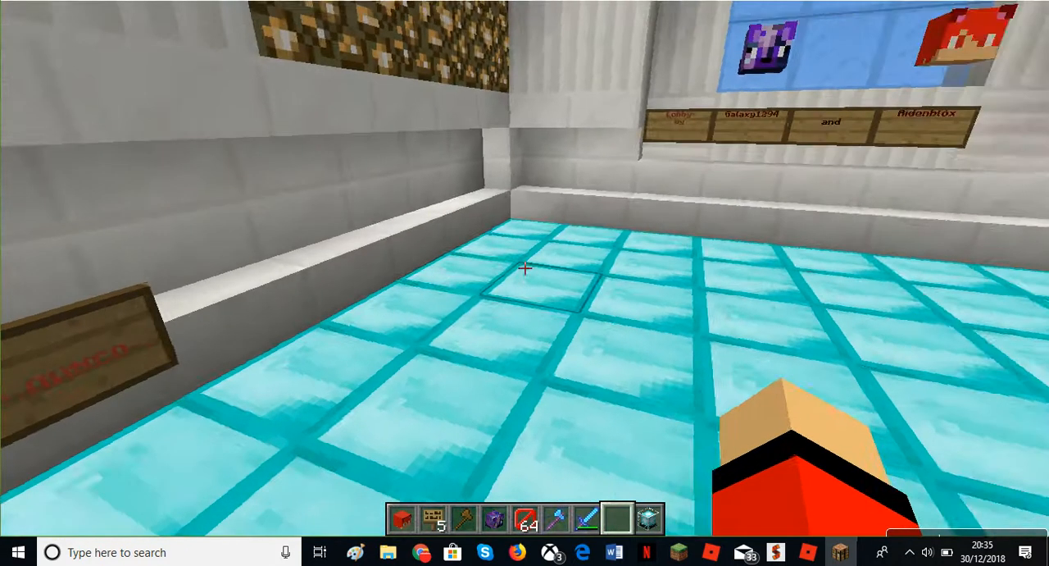
mouse_move(525, 282)
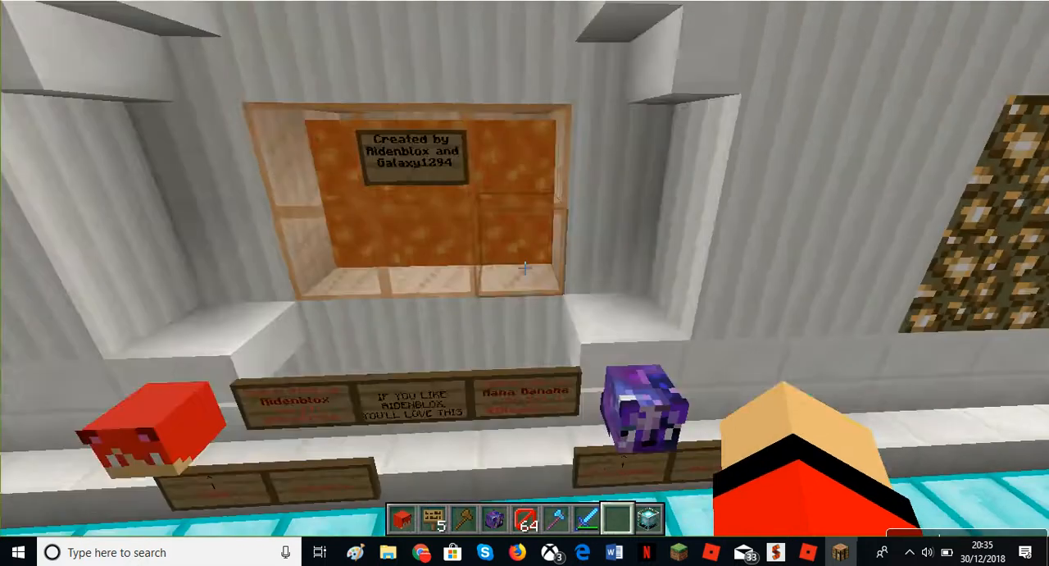
mouse_move(525, 269)
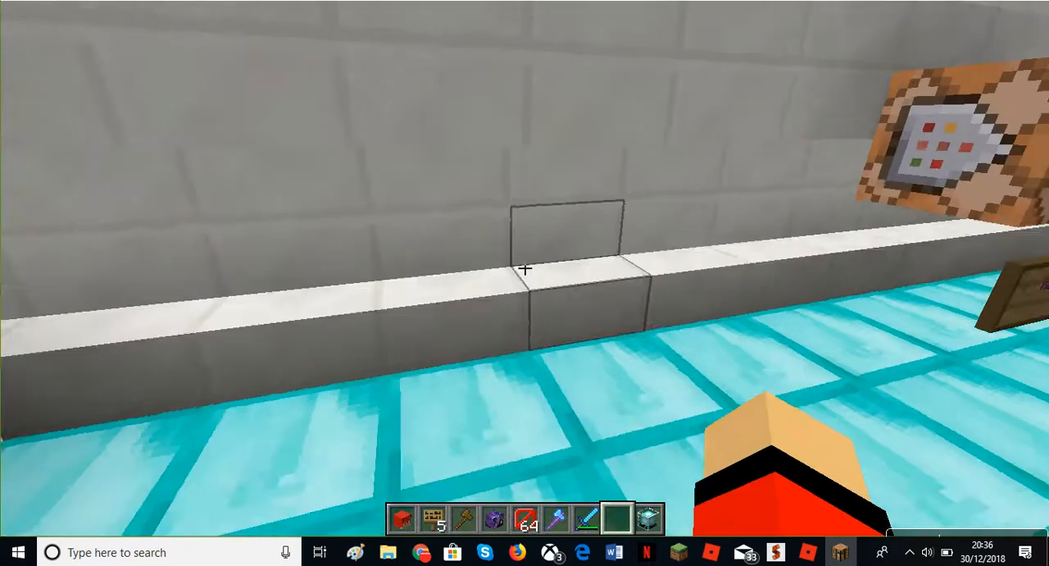
mouse_move(524, 269)
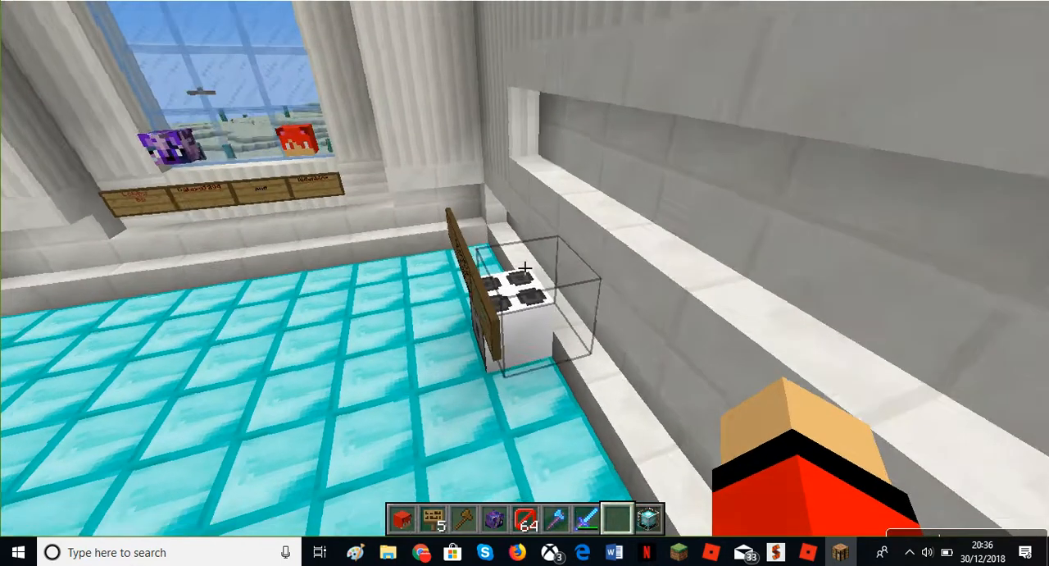
mouse_move(525, 270)
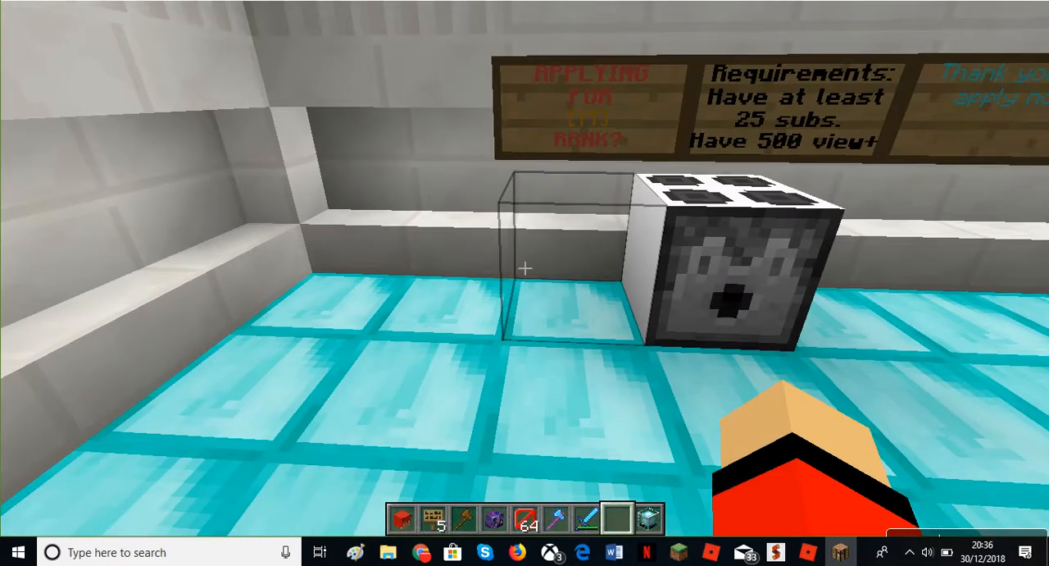
mouse_move(525, 265)
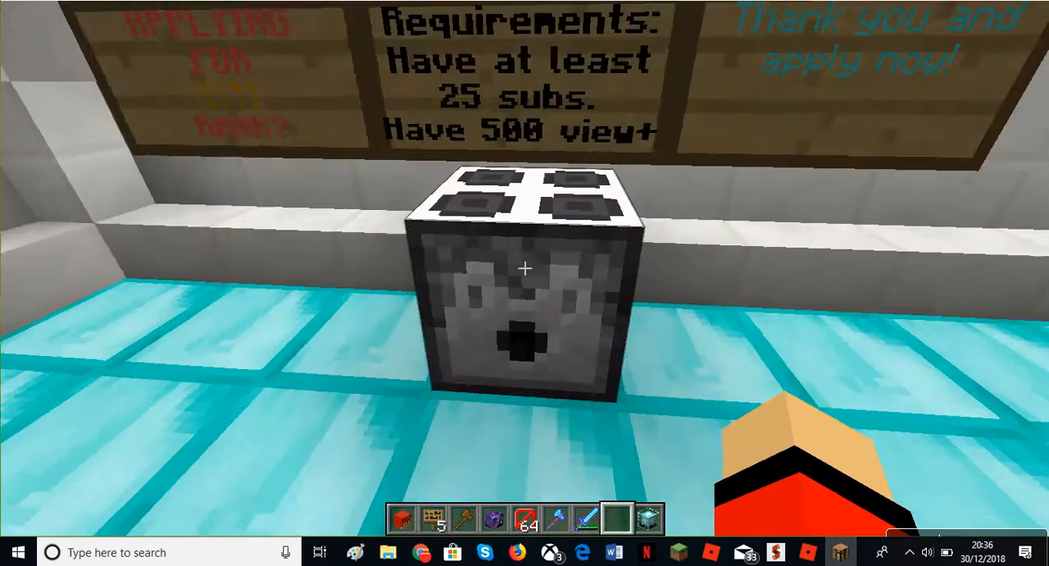
mouse_move(525, 265)
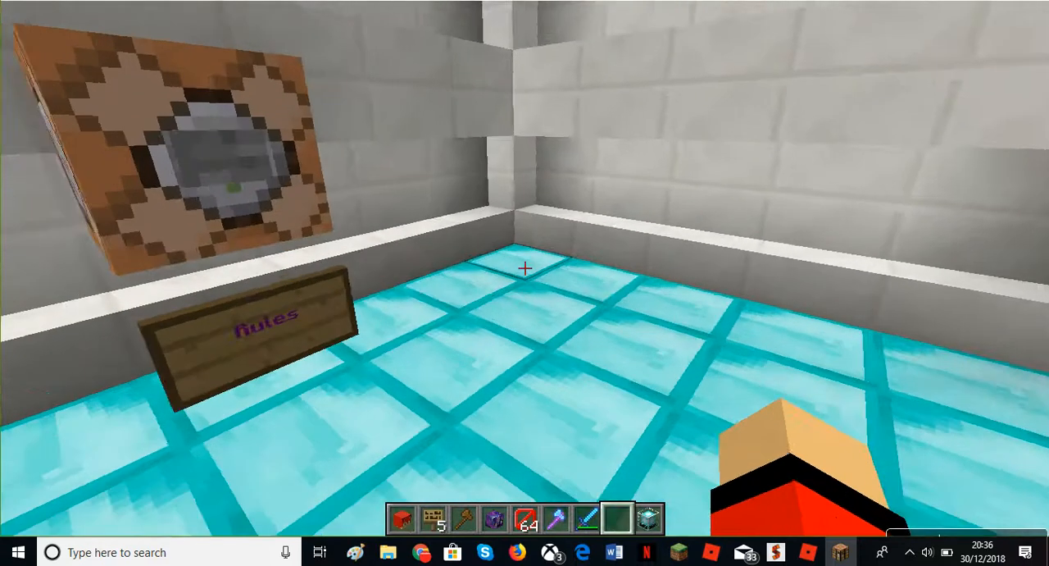
mouse_move(525, 269)
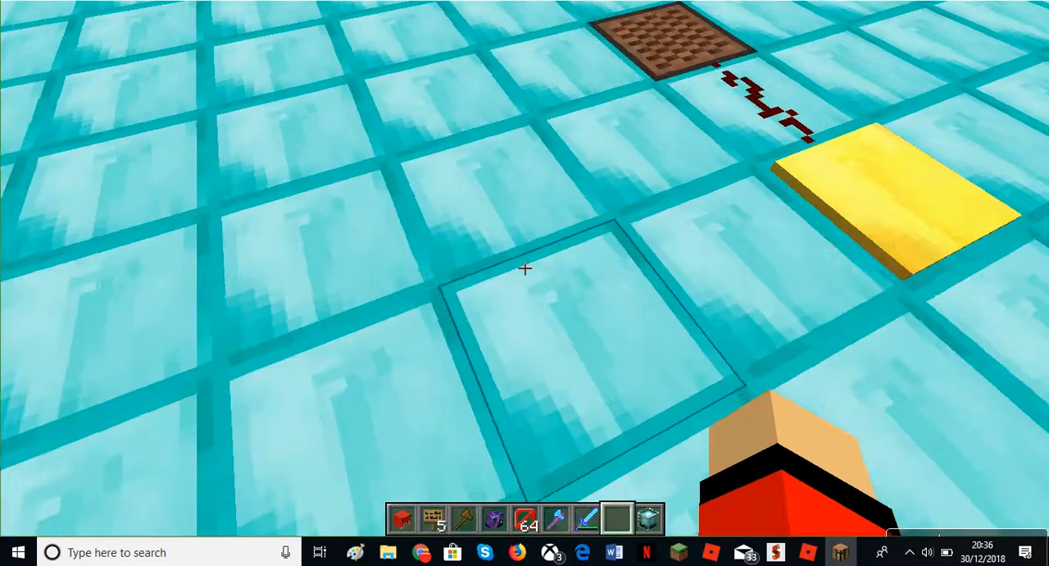
mouse_move(525, 269)
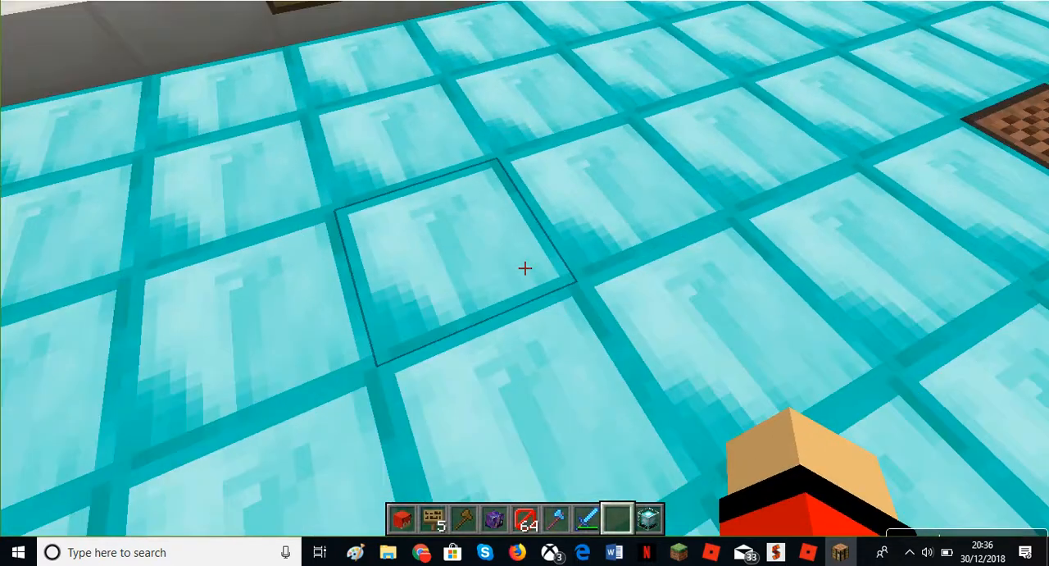
mouse_move(525, 269)
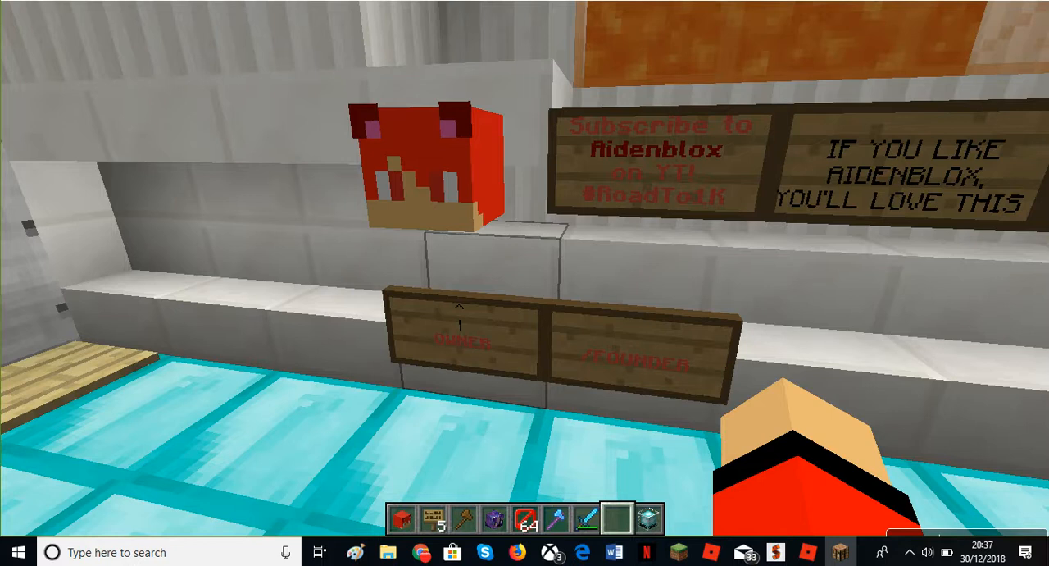
mouse_move(524, 269)
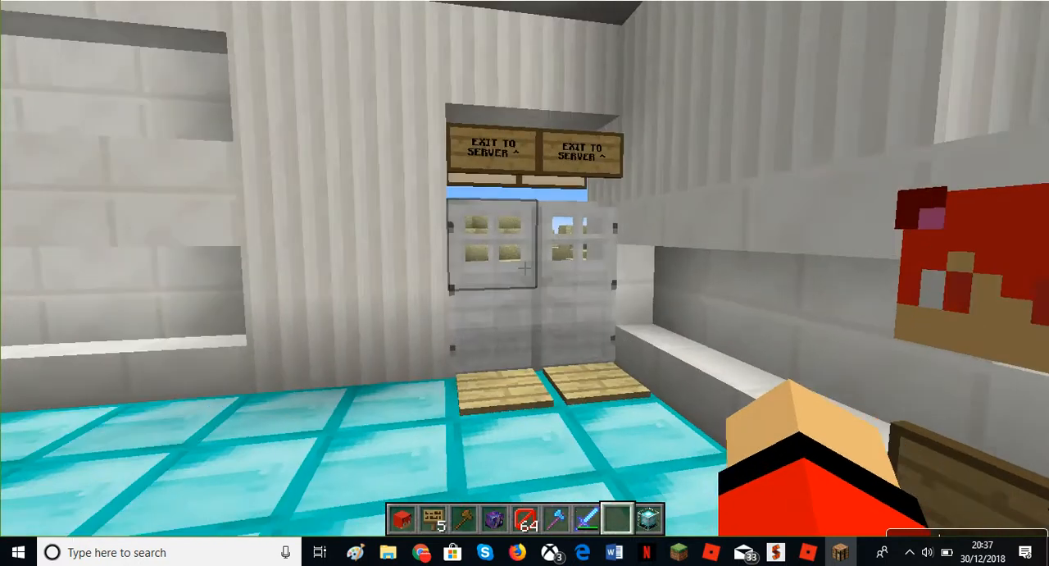
mouse_move(525, 269)
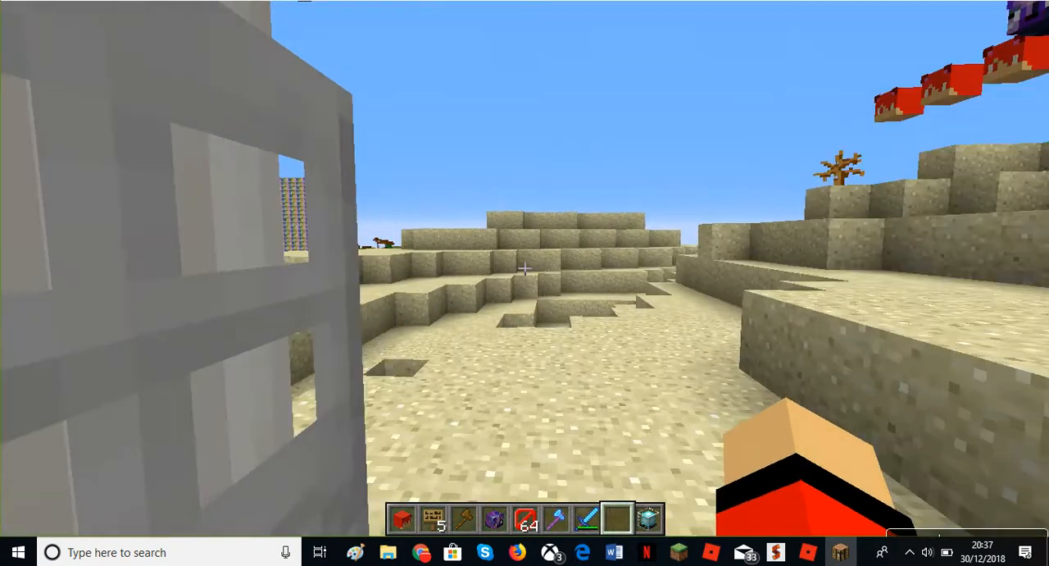
mouse_move(524, 270)
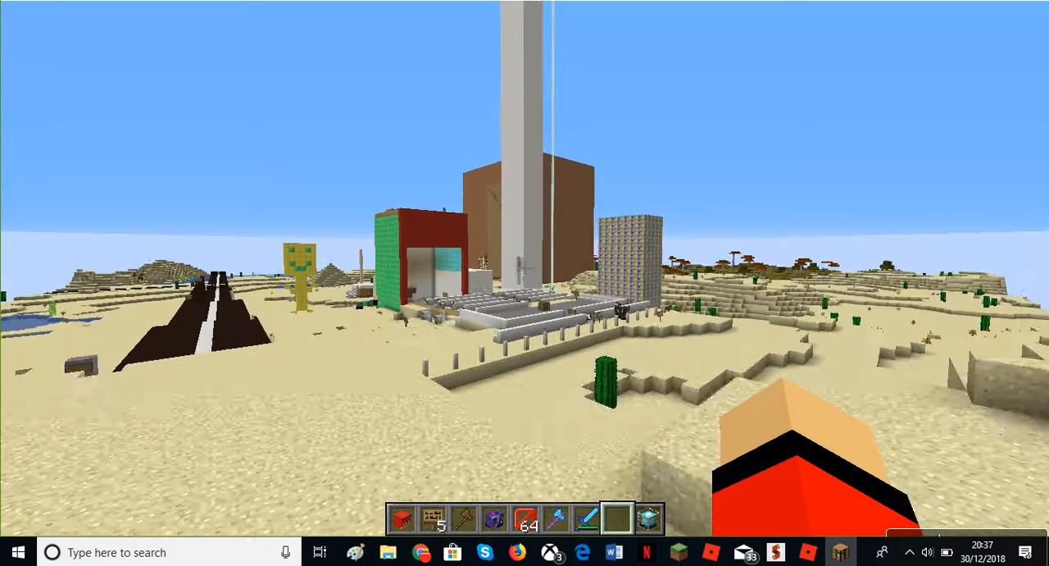
mouse_move(524, 279)
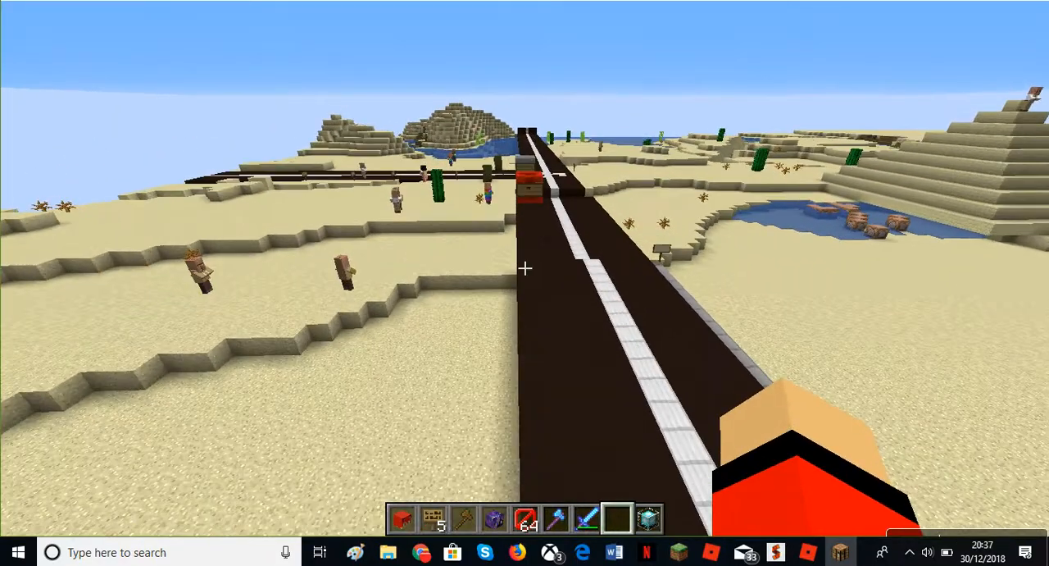
mouse_move(524, 269)
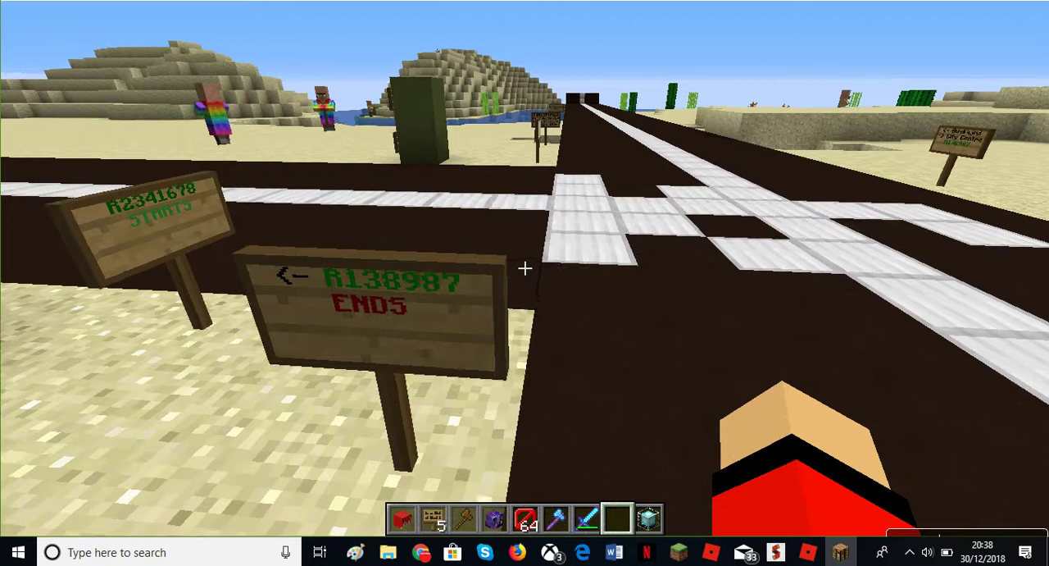
mouse_move(524, 269)
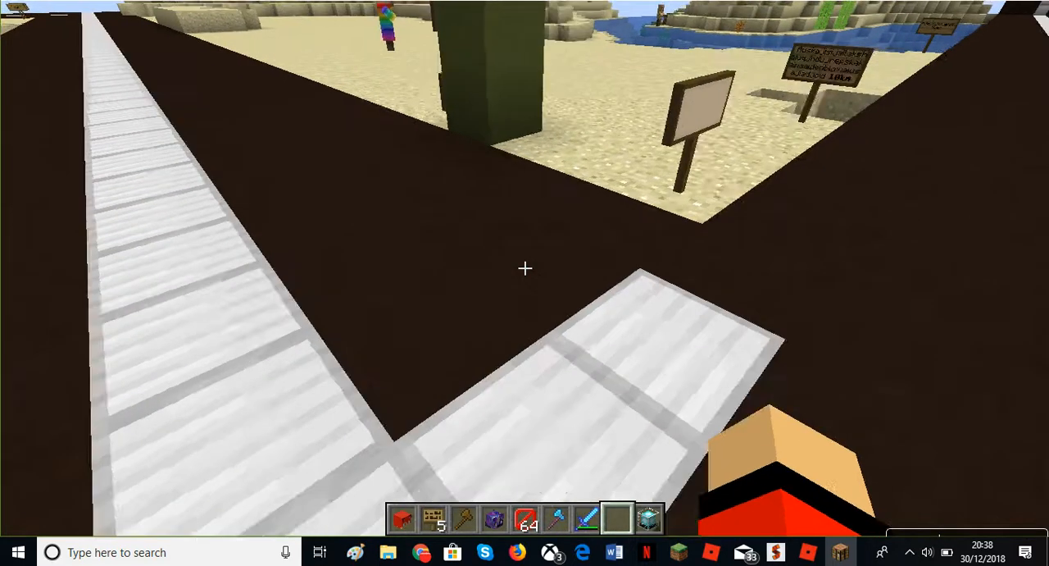
mouse_move(525, 269)
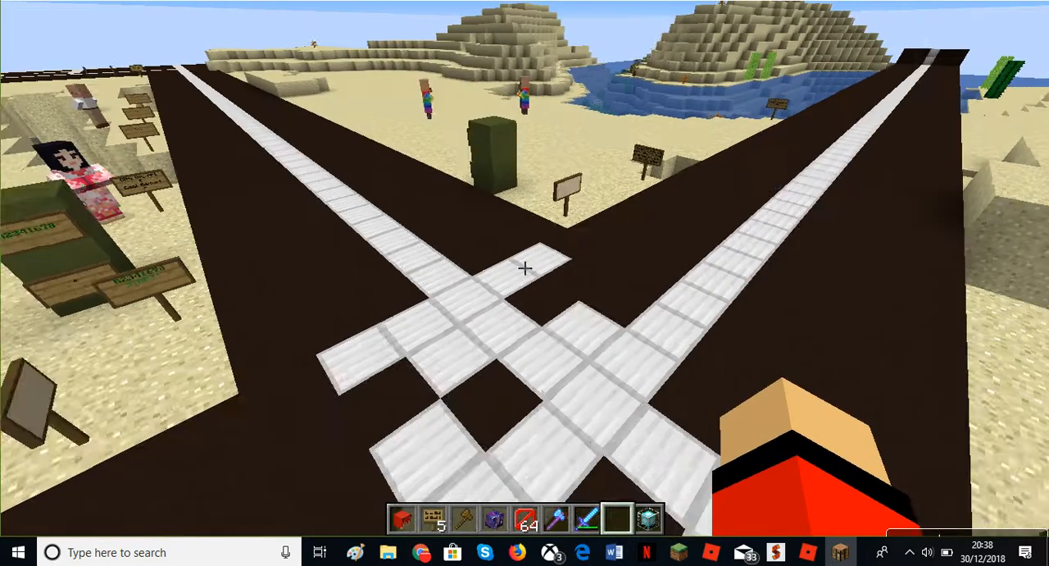
mouse_move(525, 267)
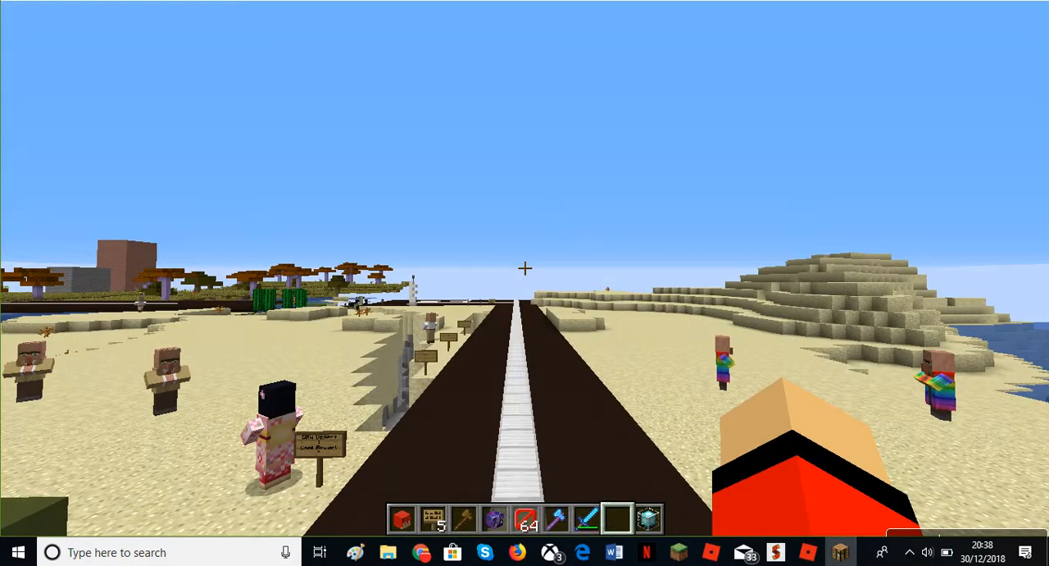
- Walk forward down the dark road toward the City Desert sign
key(w)
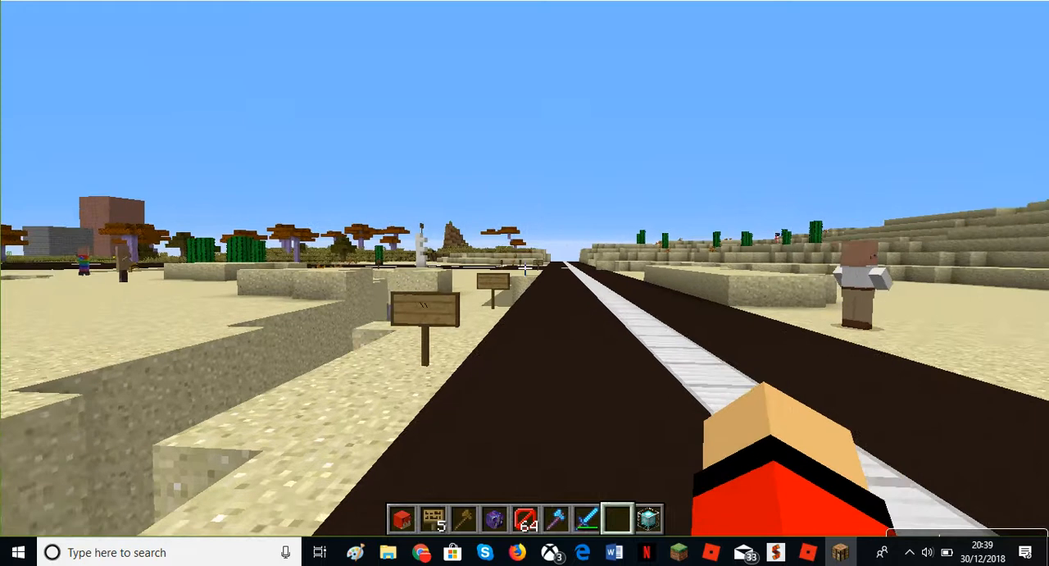
mouse_move(525, 270)
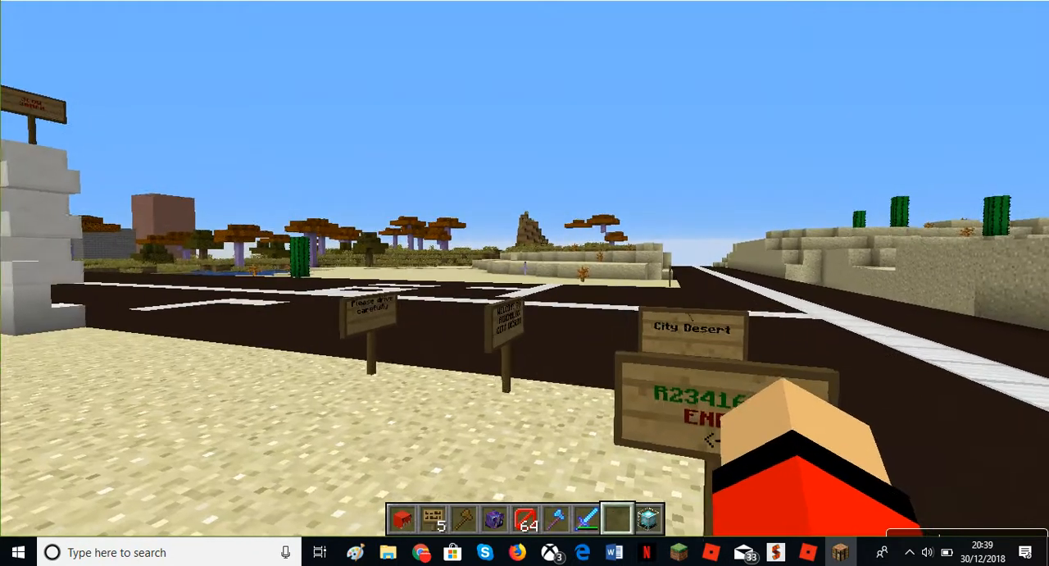
mouse_move(524, 269)
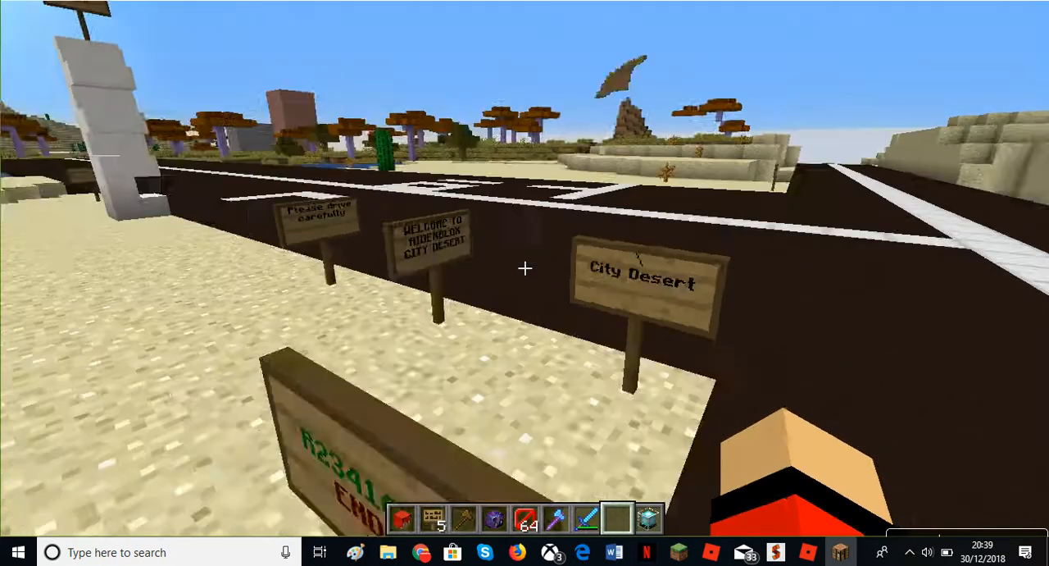
mouse_move(525, 269)
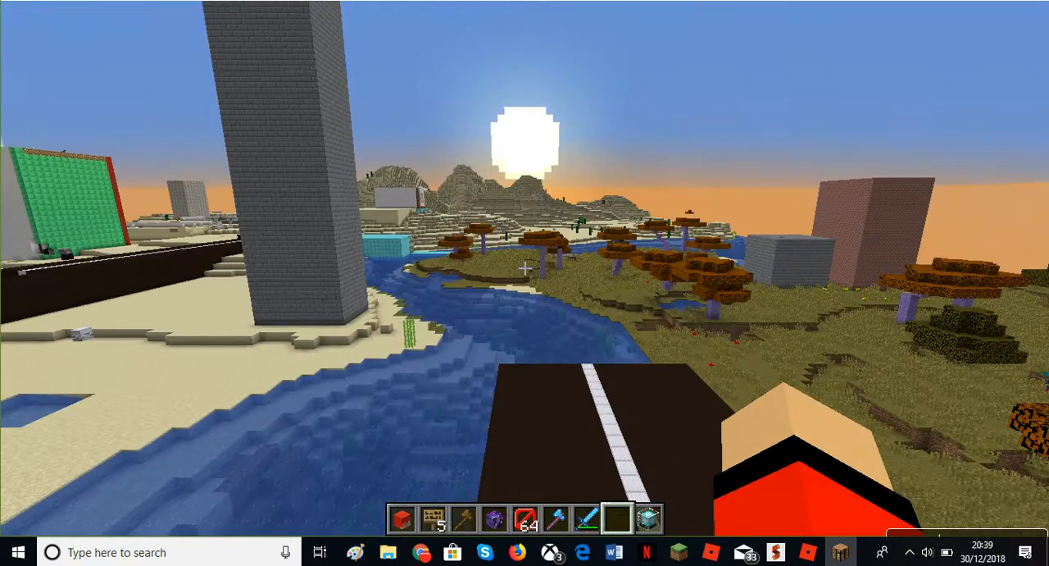
mouse_move(525, 267)
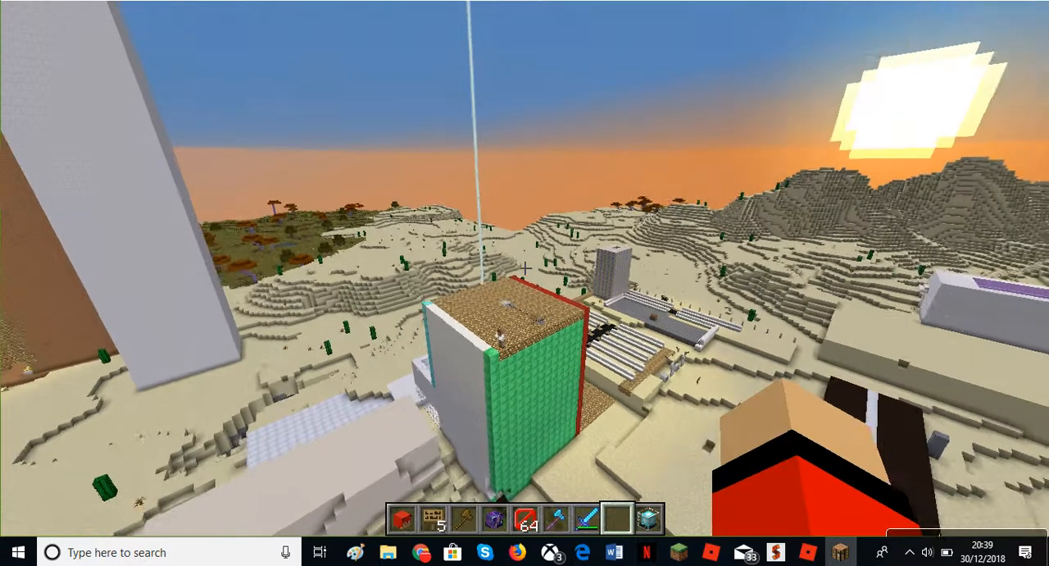
mouse_move(525, 270)
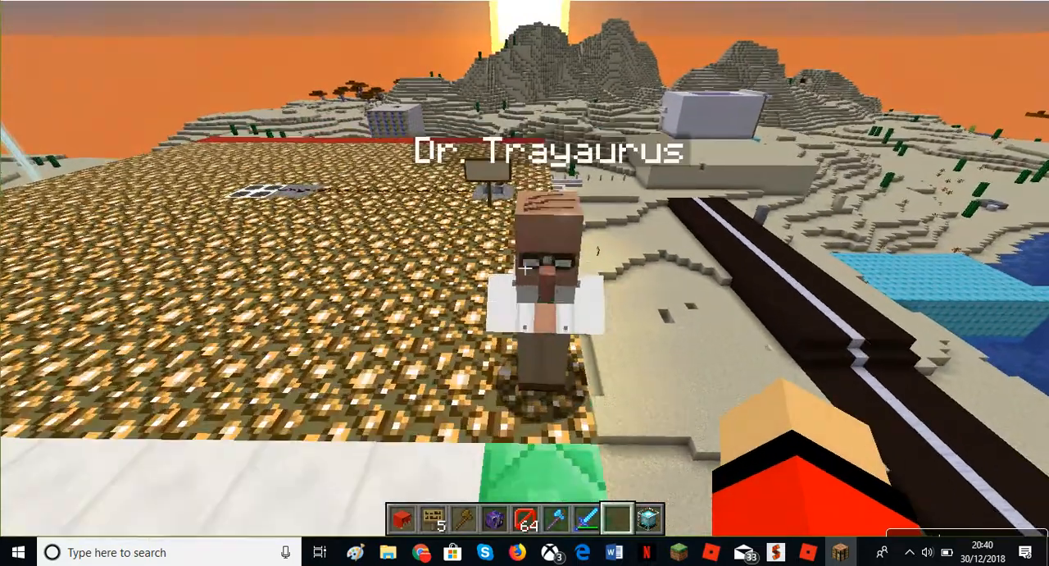
mouse_move(525, 267)
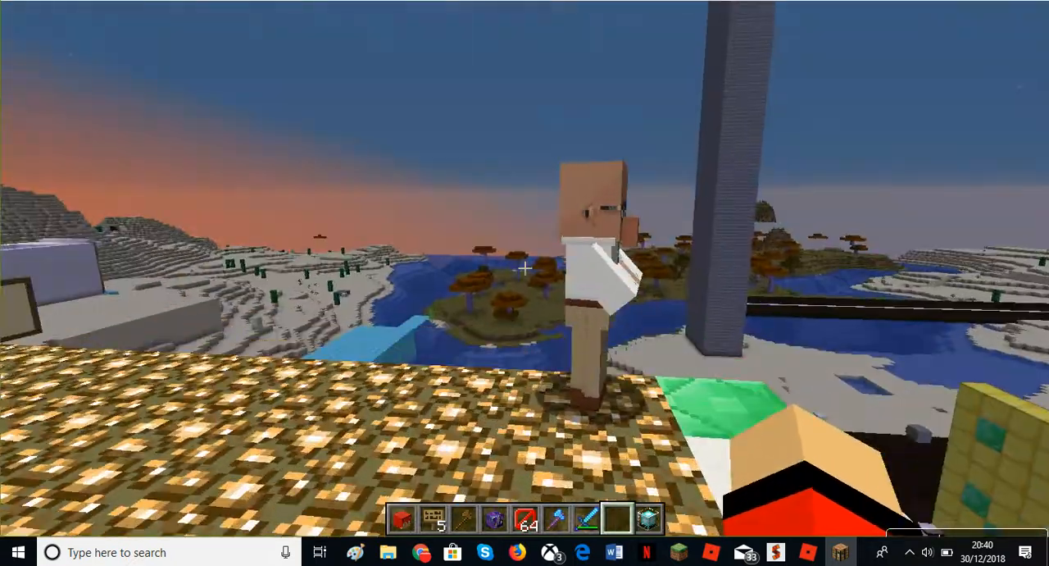
mouse_move(525, 266)
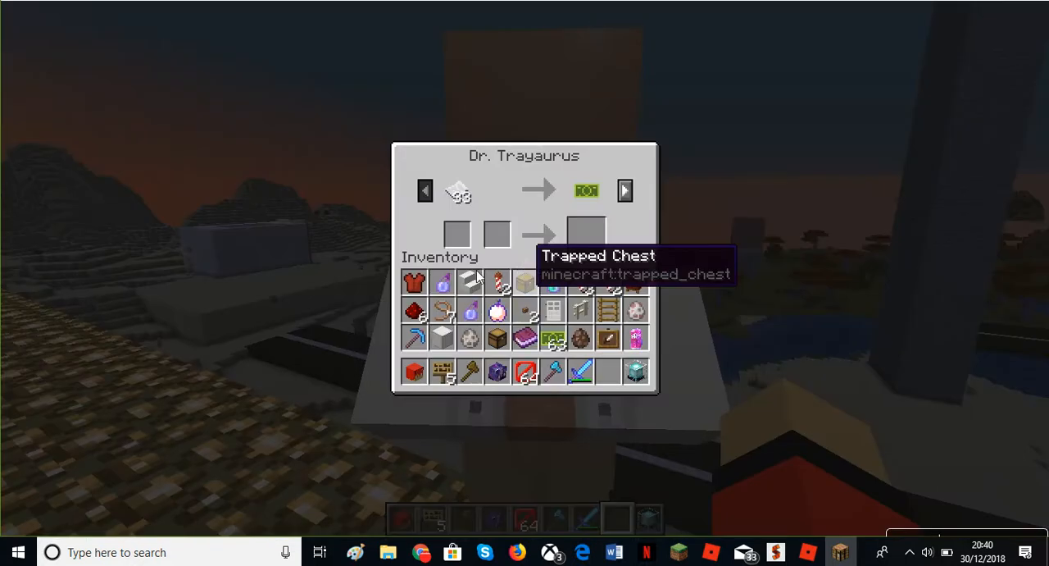
- Close Dr. Trayaurus's trading screen and return to the glowstone rooftop
key(Escape)
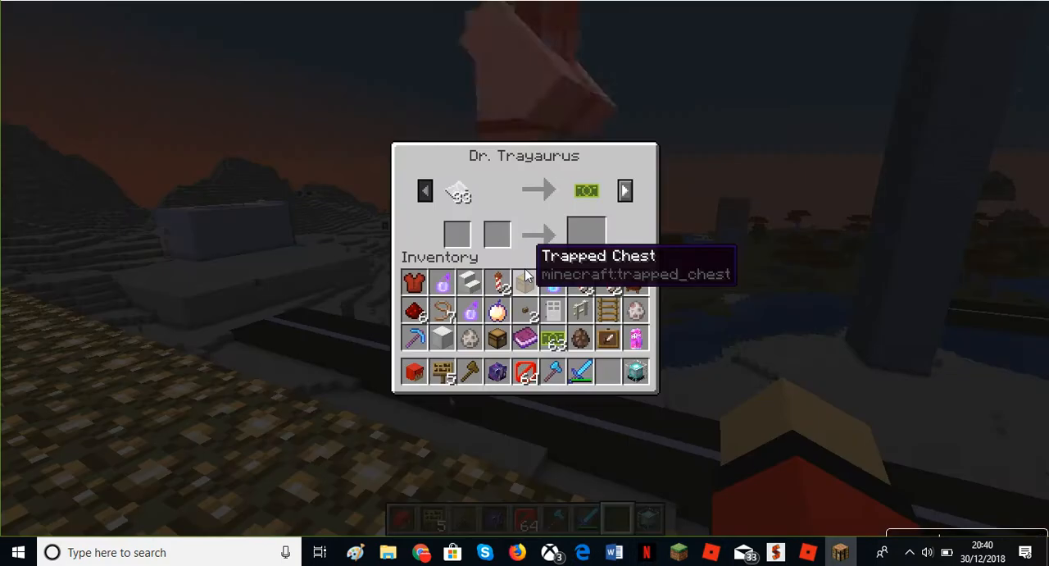
key(Escape)
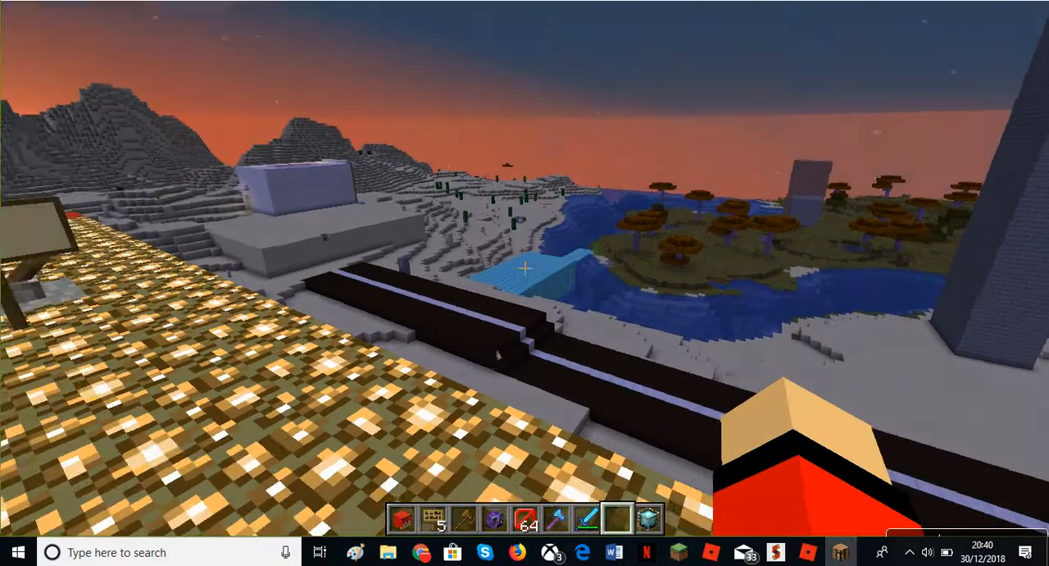
mouse_move(525, 270)
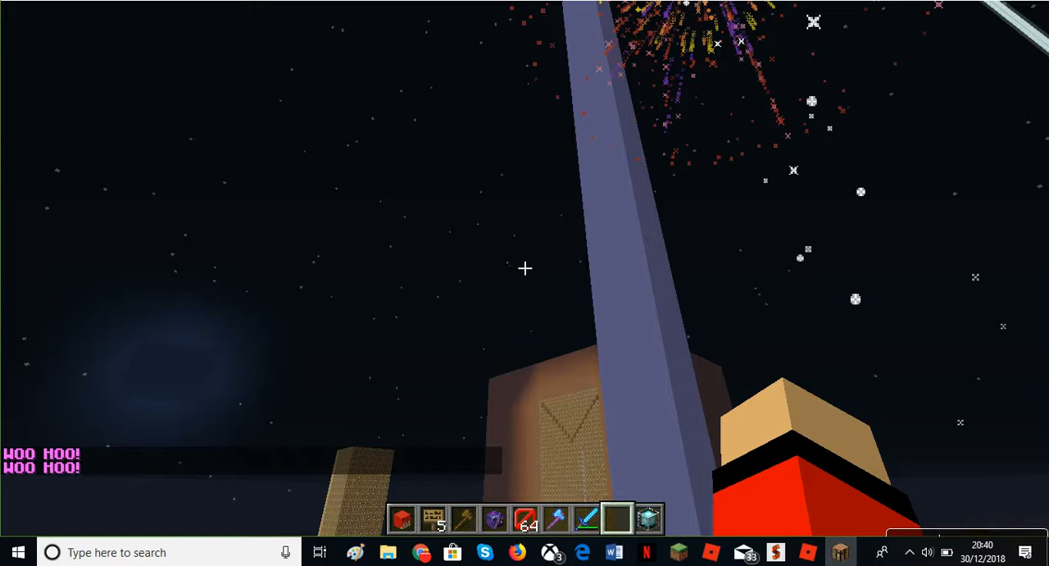
mouse_move(525, 268)
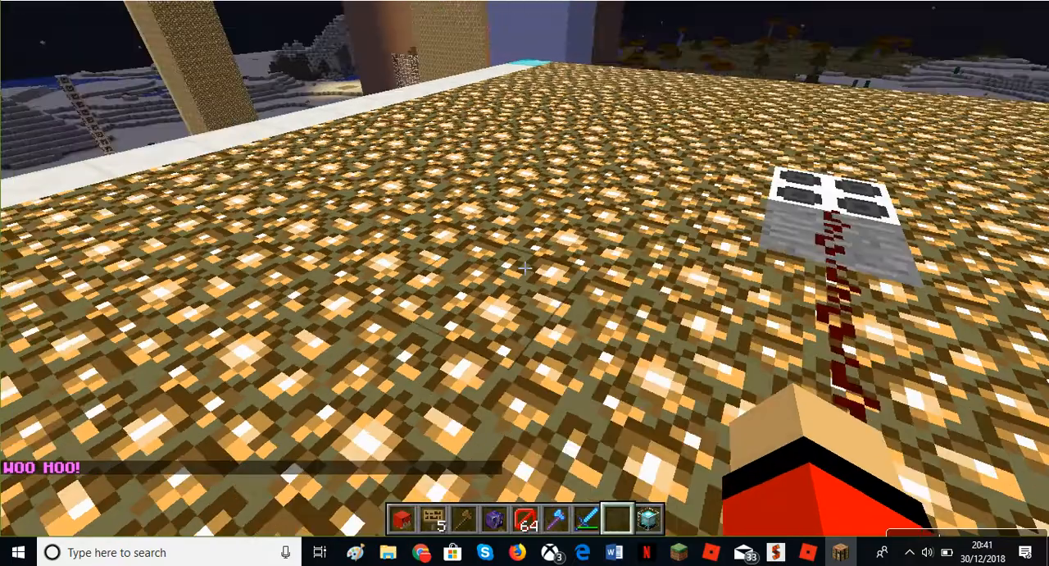
mouse_move(525, 269)
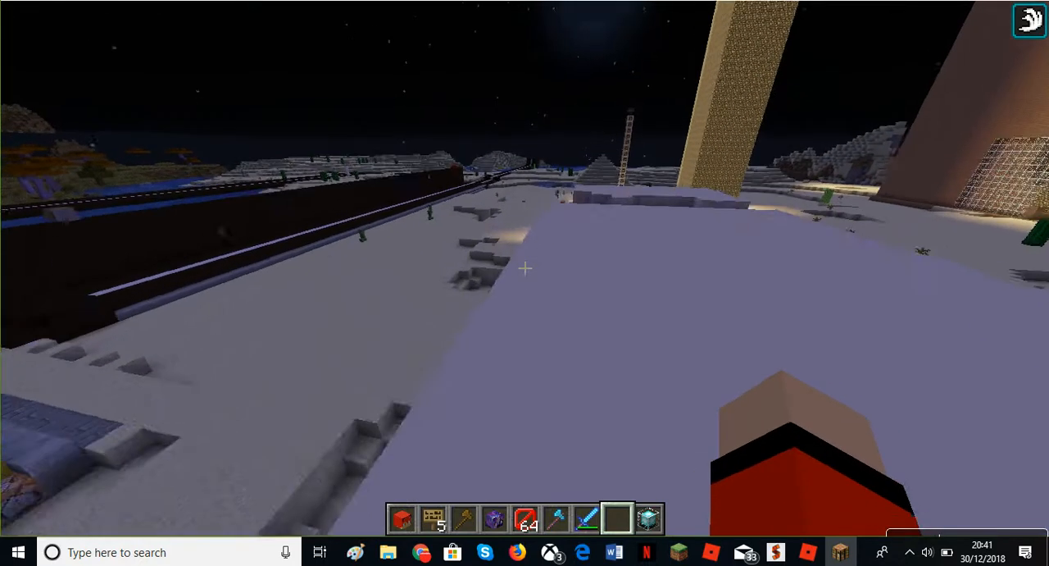
mouse_move(525, 267)
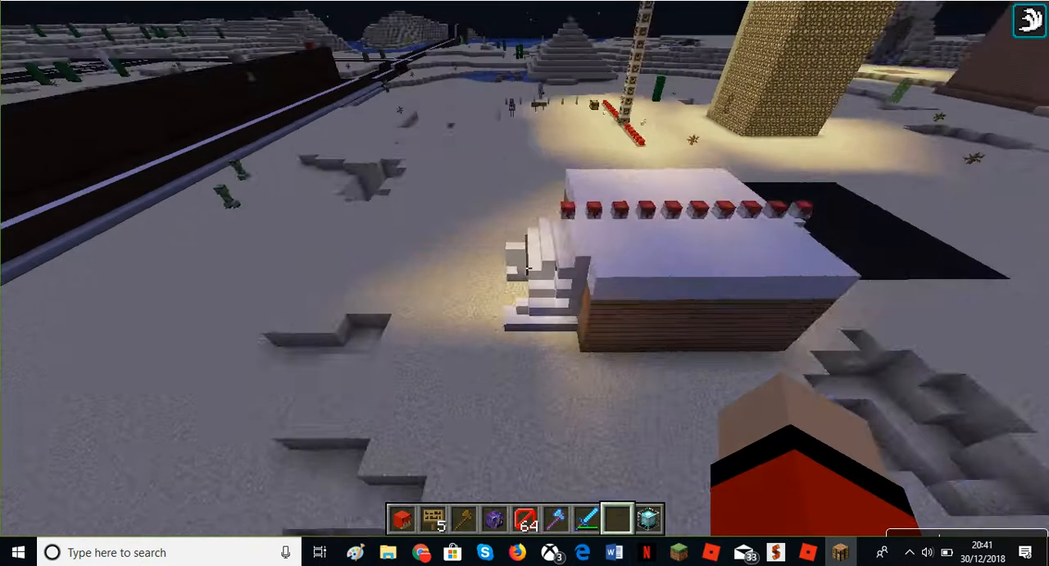
mouse_move(525, 266)
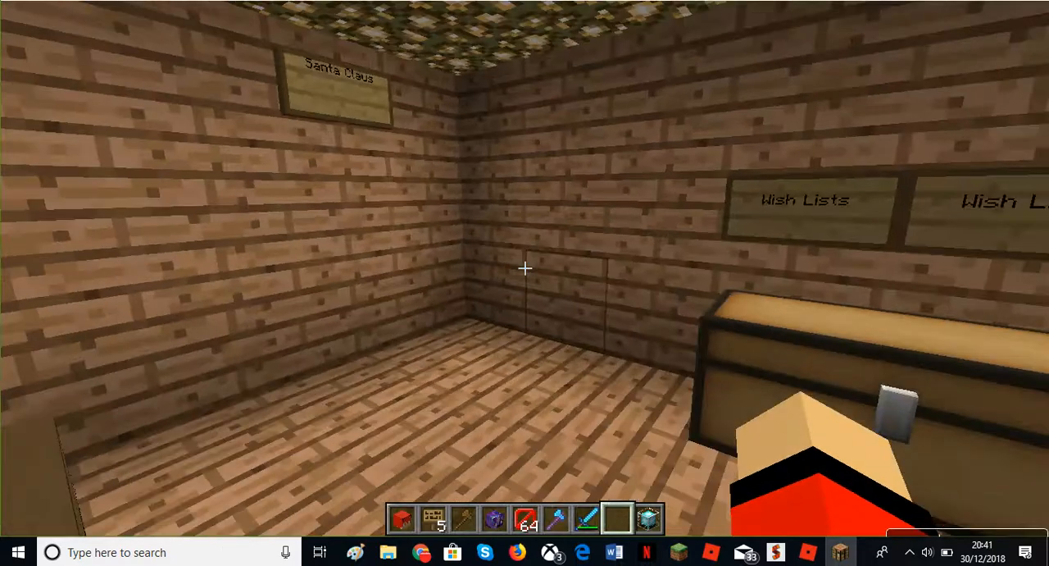
mouse_move(525, 269)
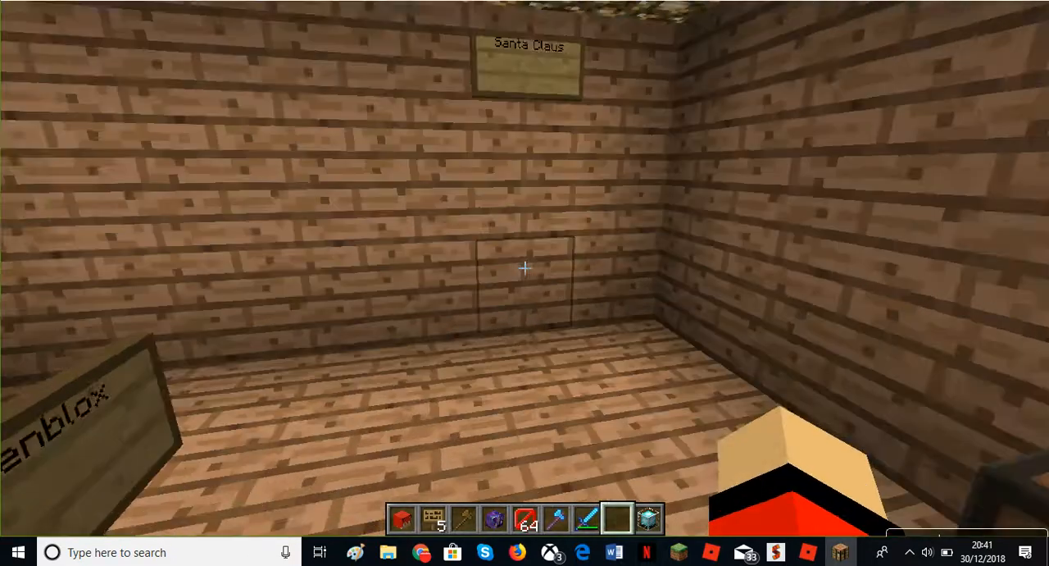
mouse_move(525, 265)
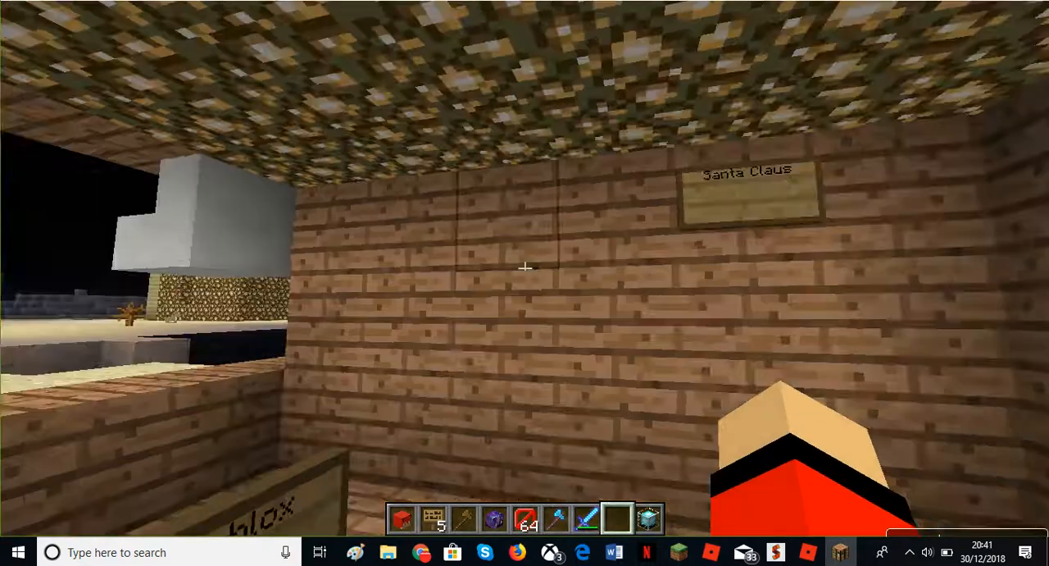
mouse_move(524, 266)
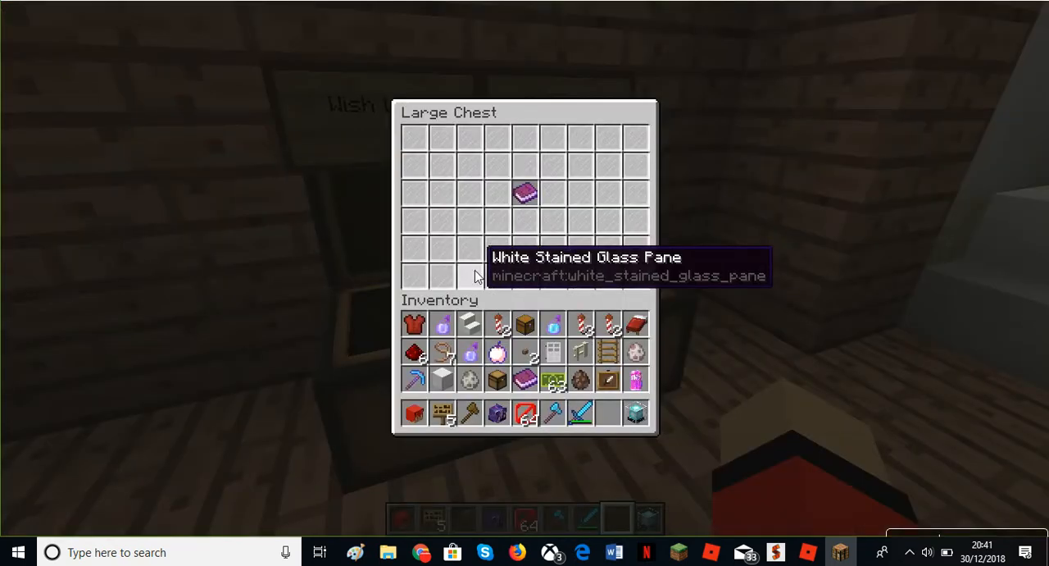
mouse_move(532, 195)
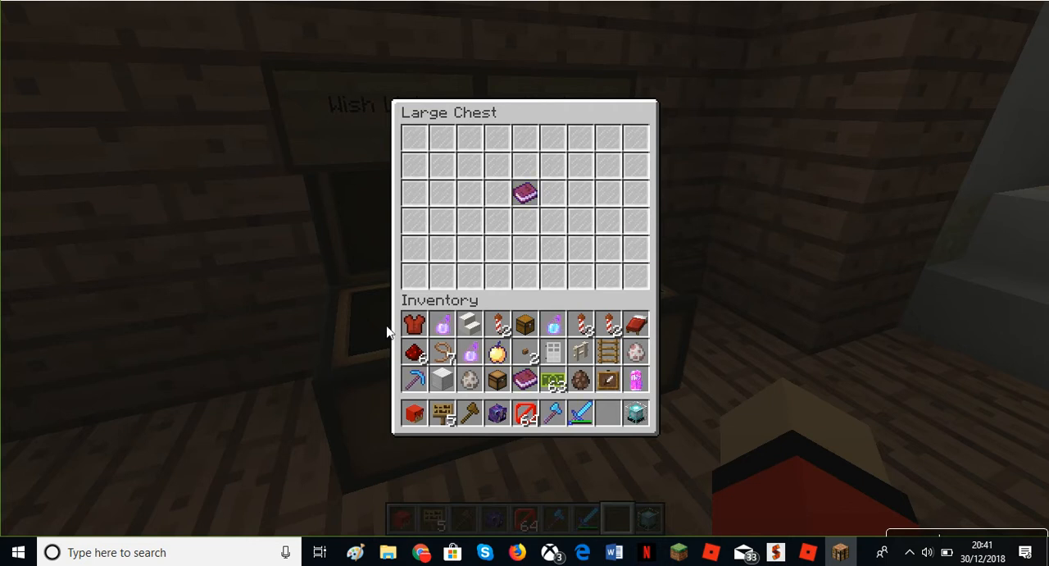
mouse_move(771, 244)
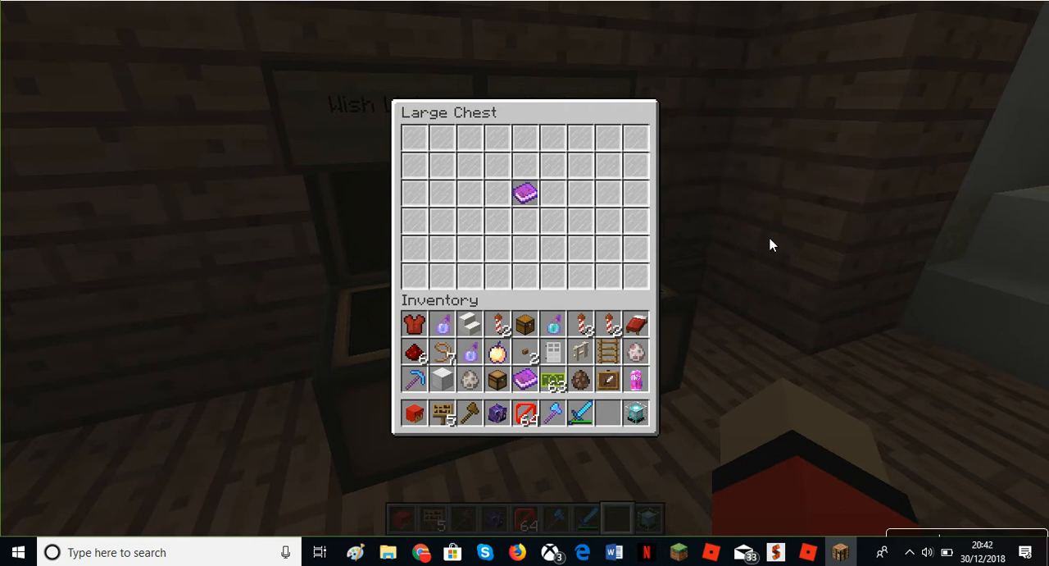
mouse_move(1000, 280)
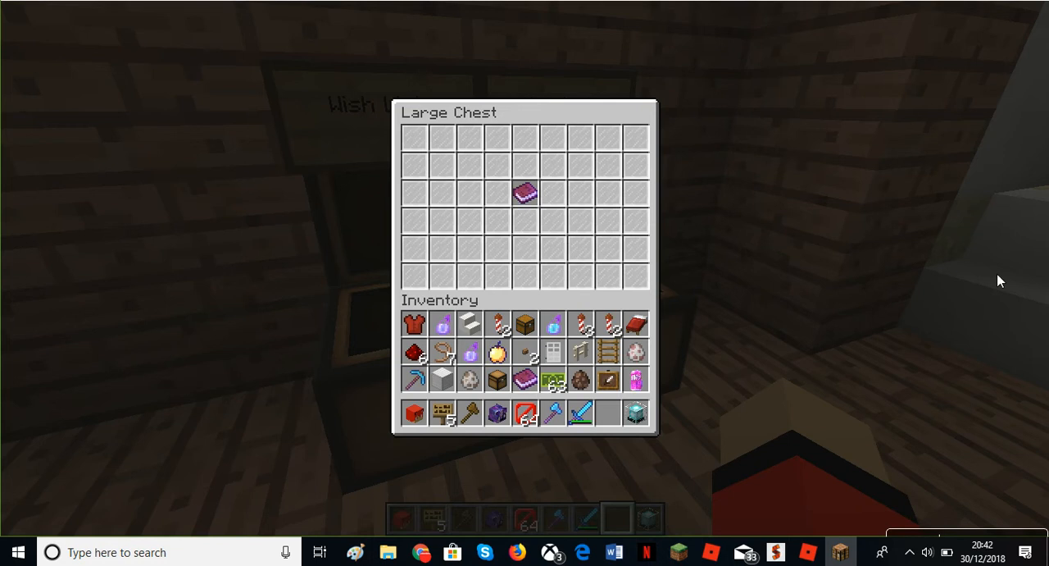
mouse_move(545, 215)
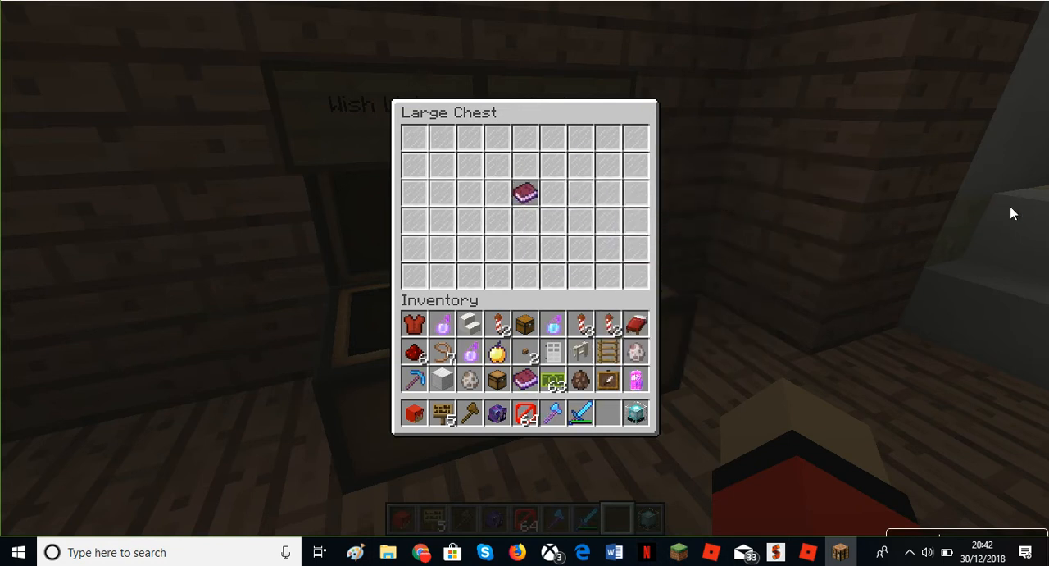
- Close the Wish Lists chest after seeing its single book
key(Escape)
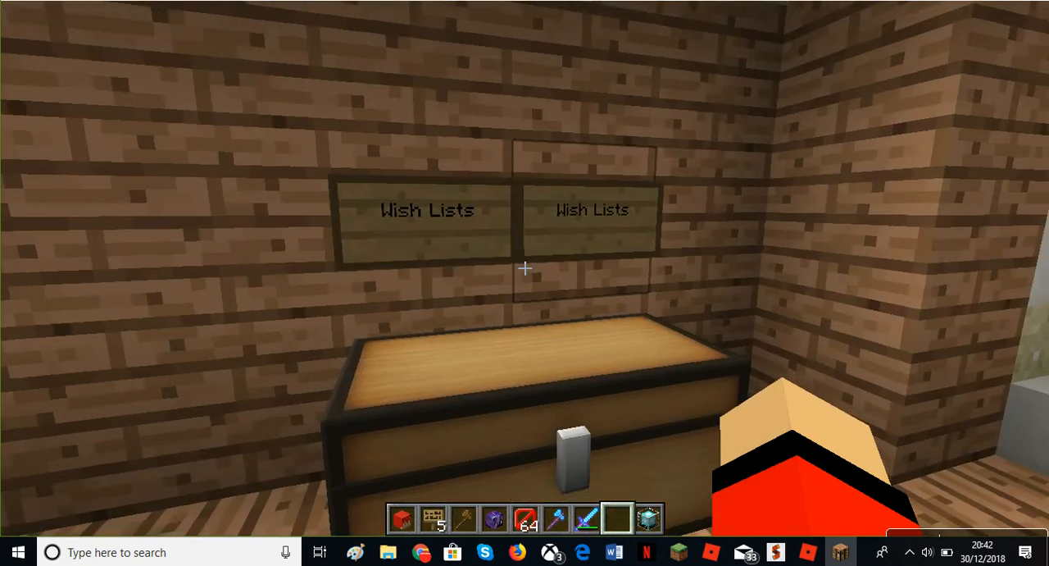
key(Escape)
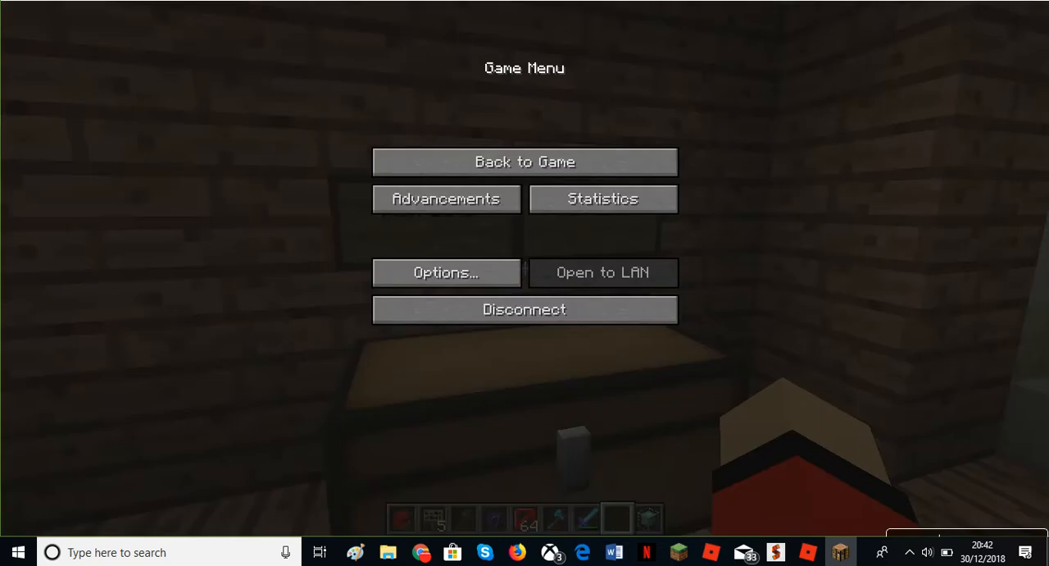
mouse_move(1006, 536)
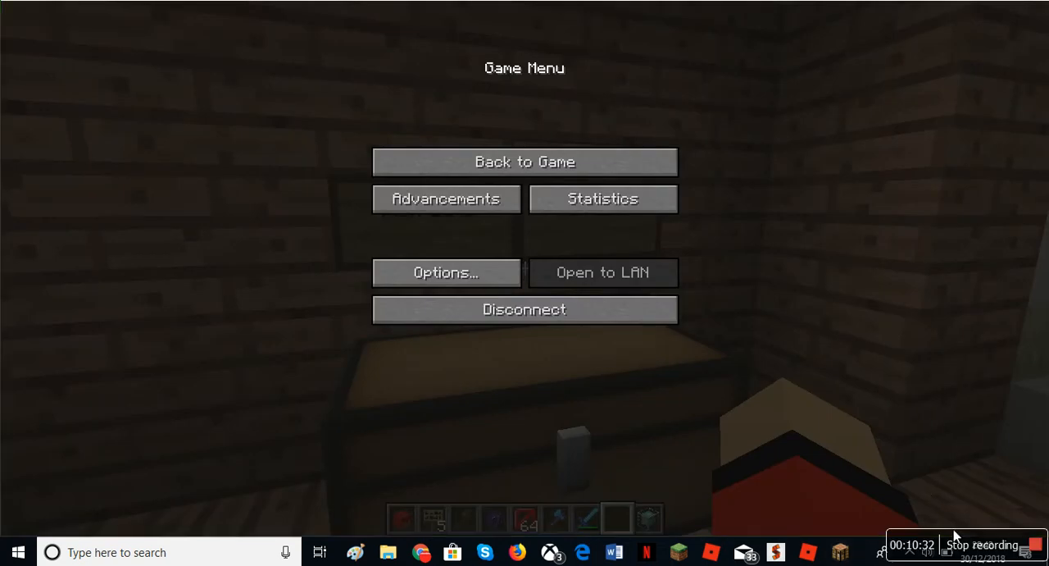
mouse_move(682, 266)
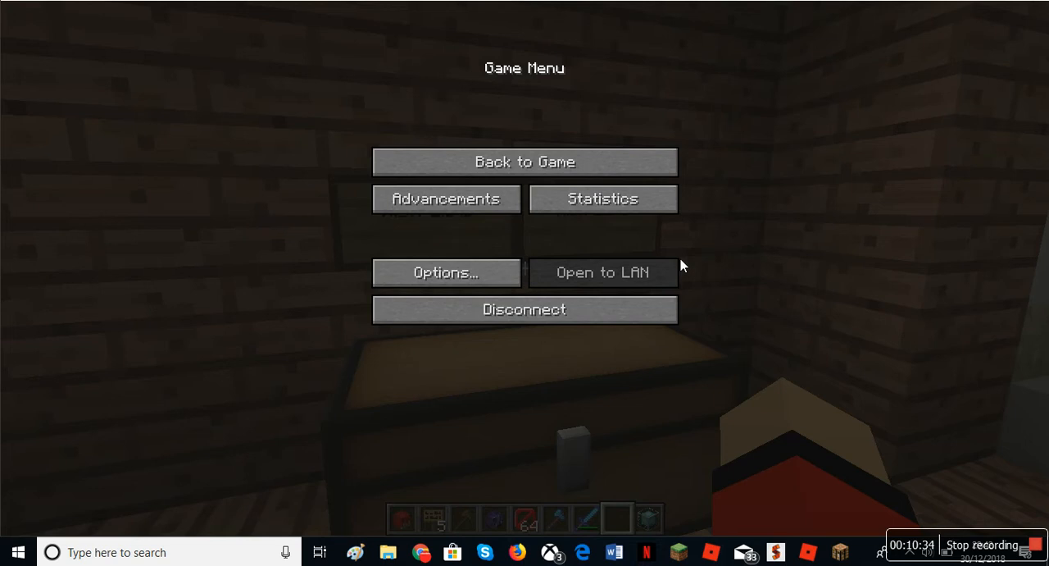
click(525, 160)
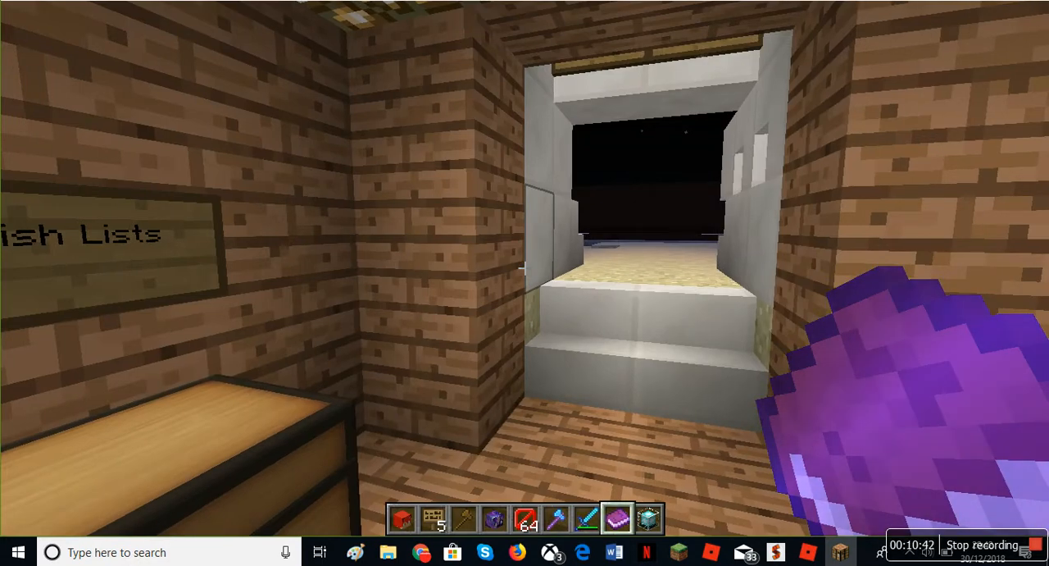
mouse_move(524, 265)
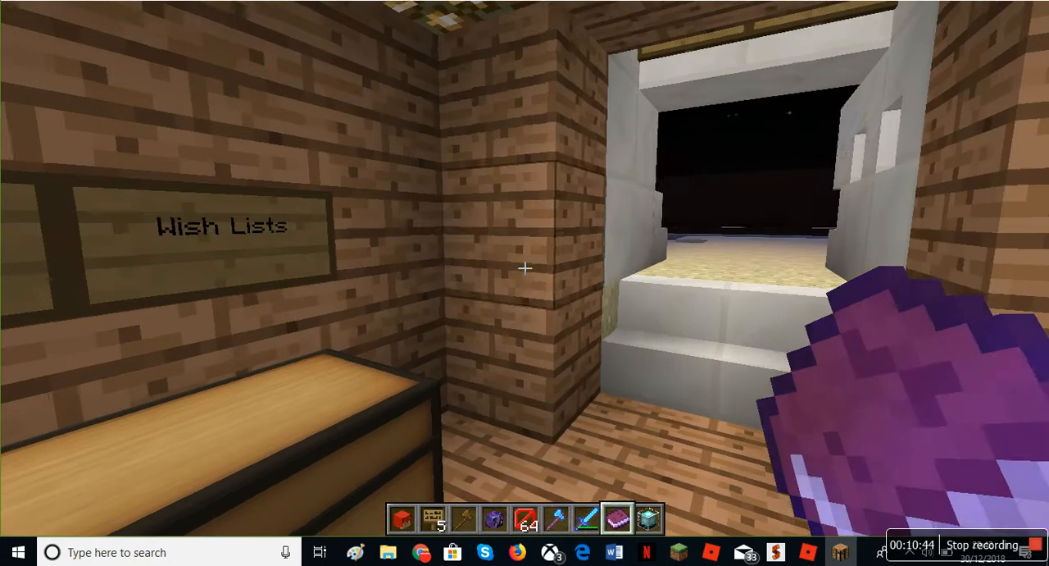
- Open the held book to read Aidenblox's Christmas wish list to Santa
click(524, 268)
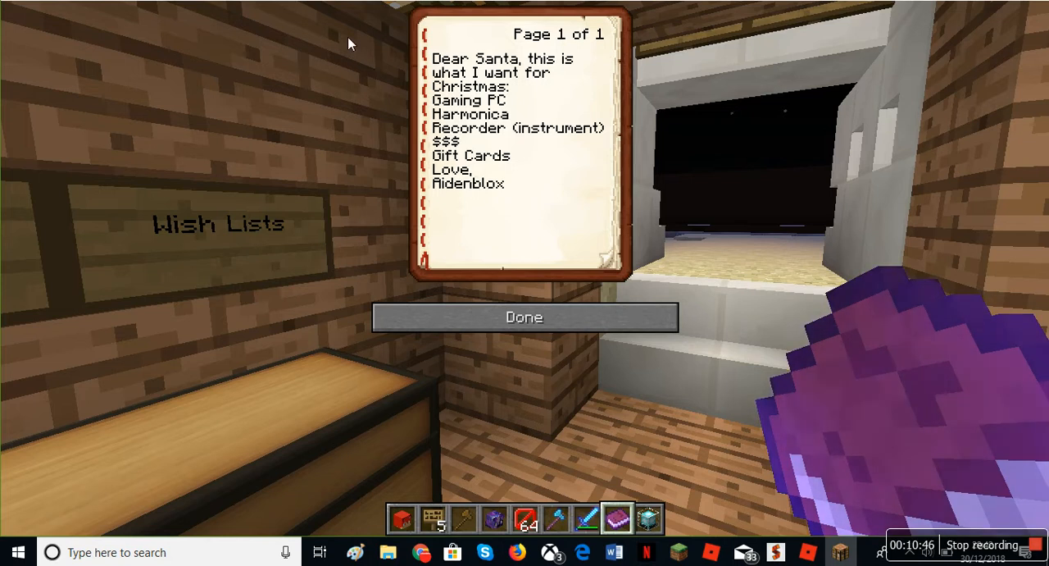
mouse_move(13, 170)
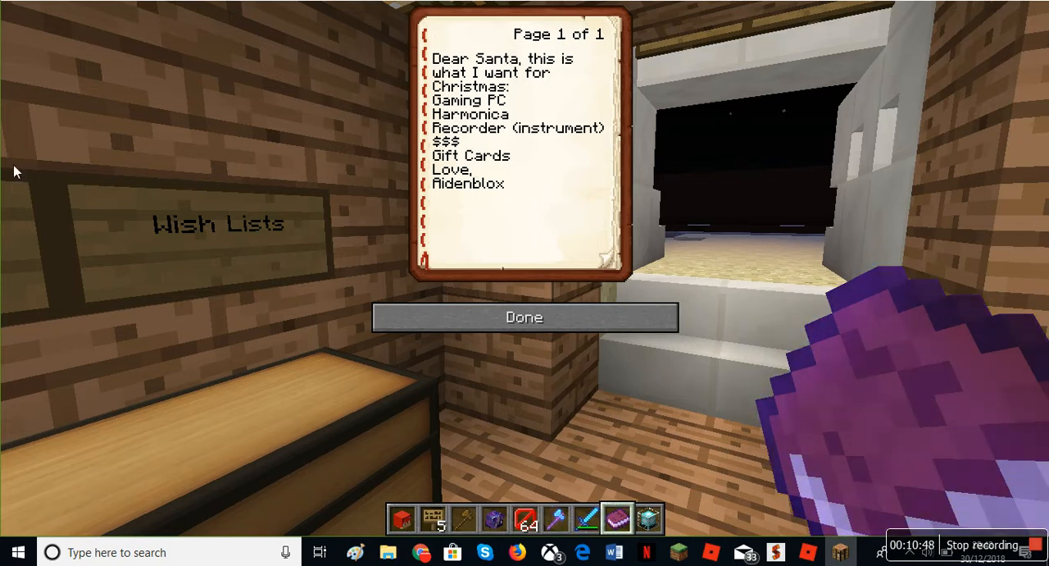
mouse_move(719, 180)
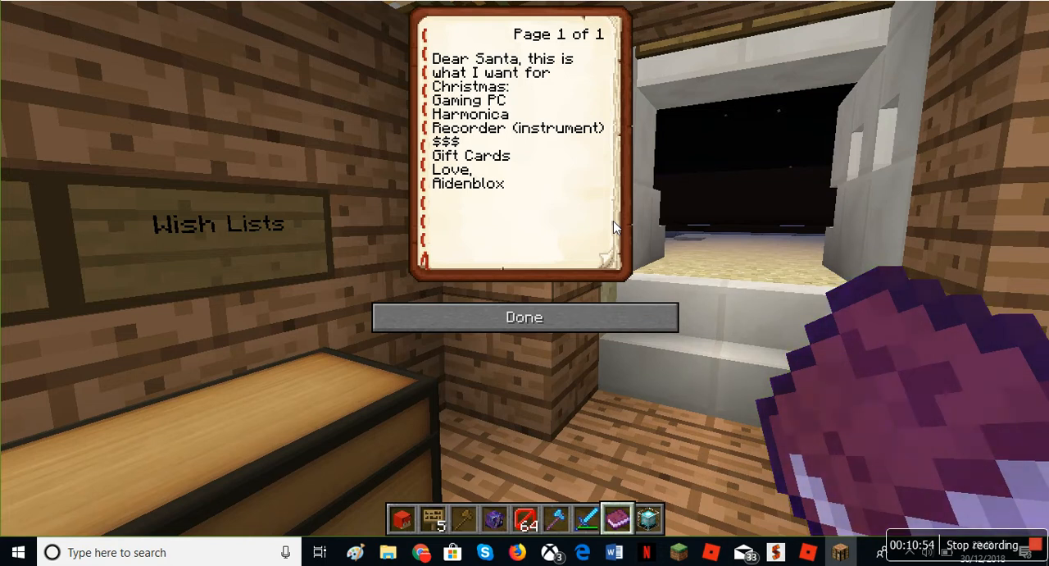
mouse_move(577, 233)
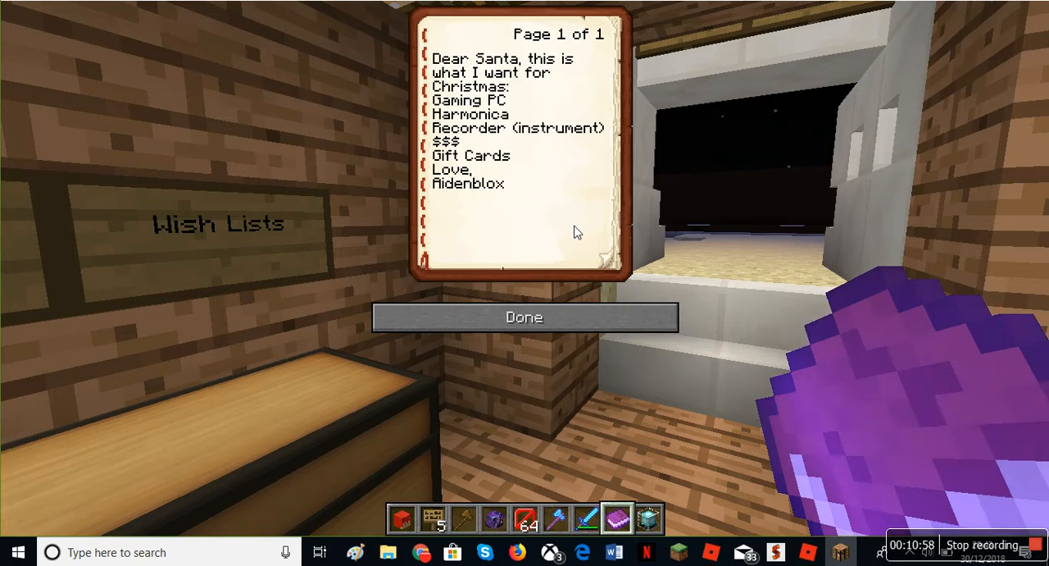
mouse_move(371, 361)
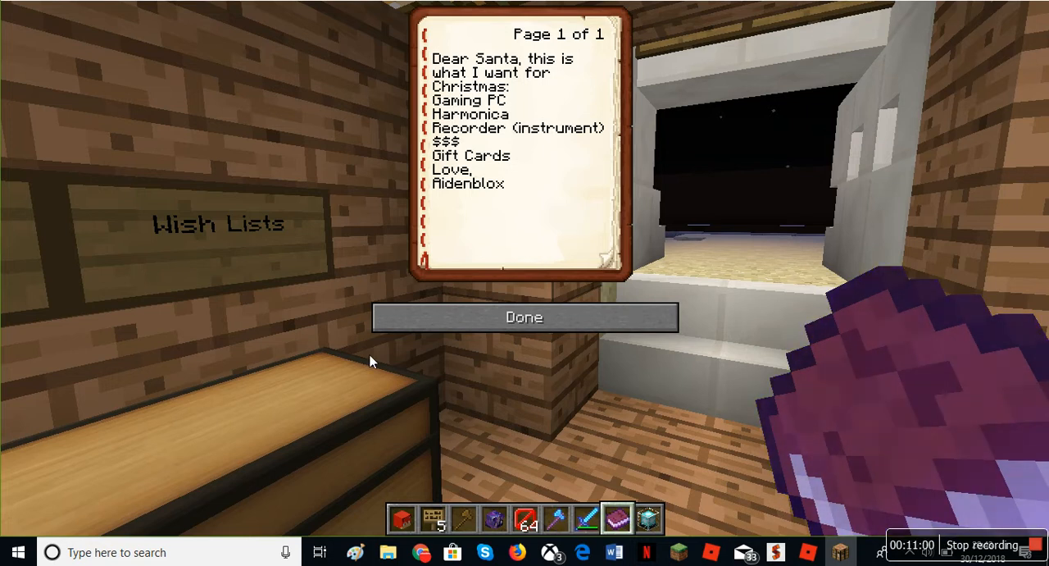
mouse_move(571, 368)
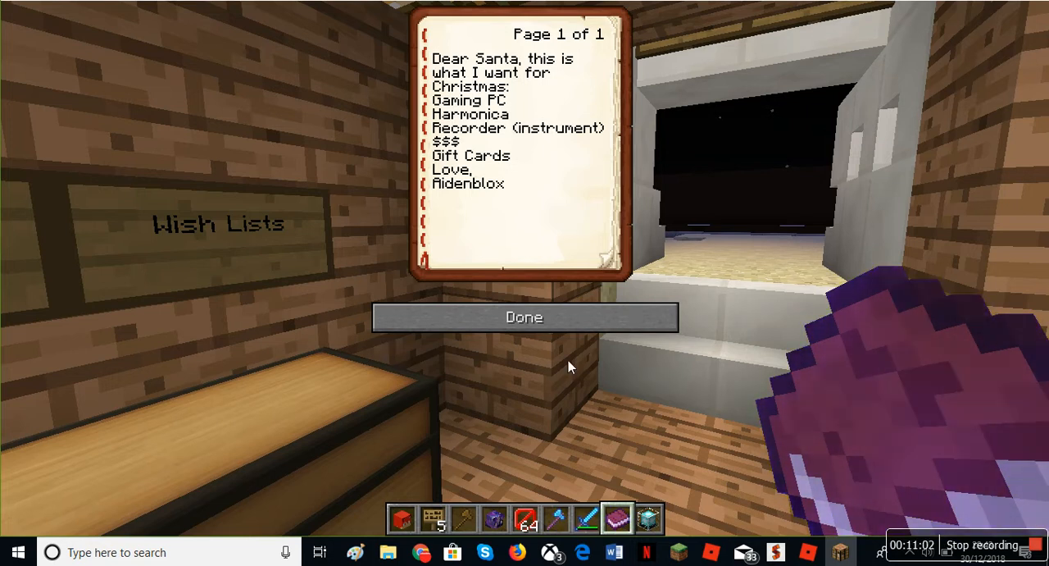
mouse_move(472, 344)
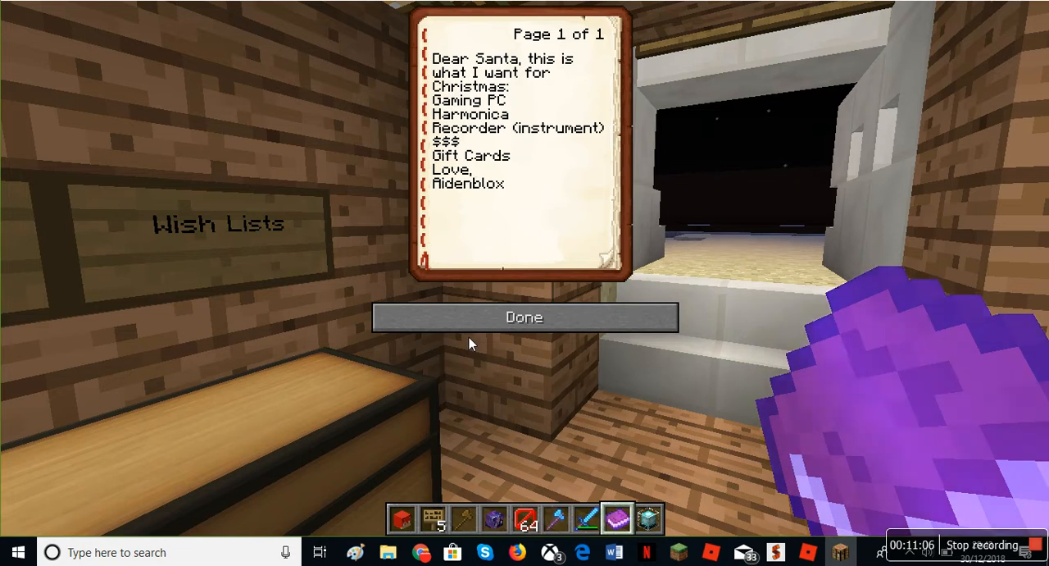
mouse_move(449, 338)
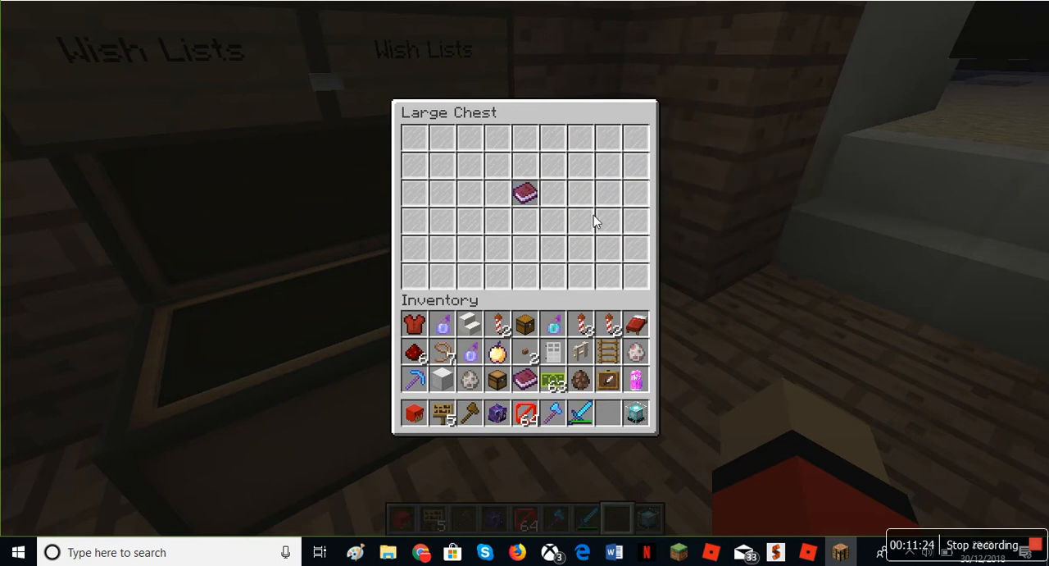
- Close the Wish Lists chest after storing the book back inside
key(Escape)
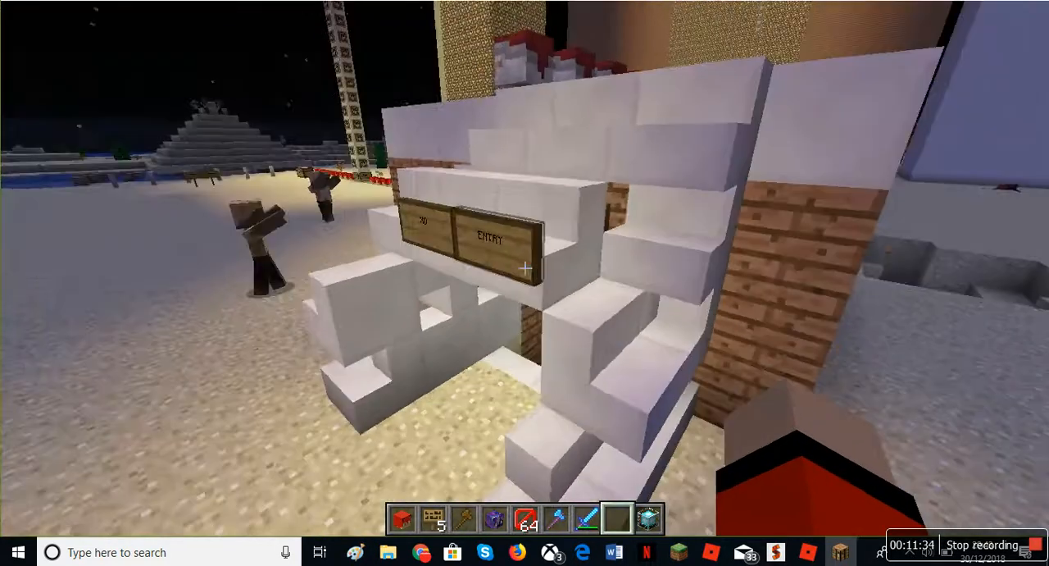
mouse_move(524, 266)
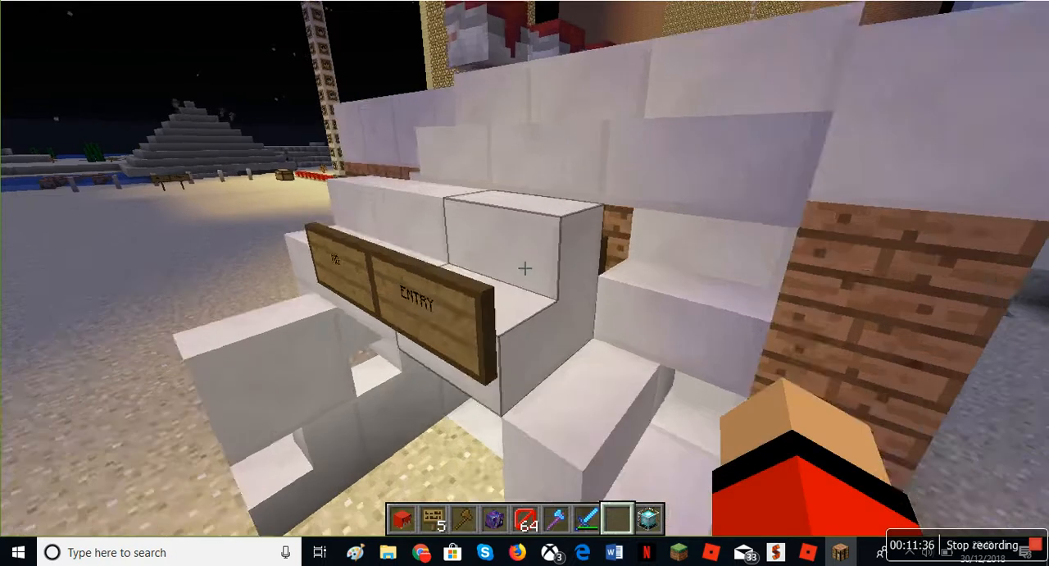
mouse_move(524, 269)
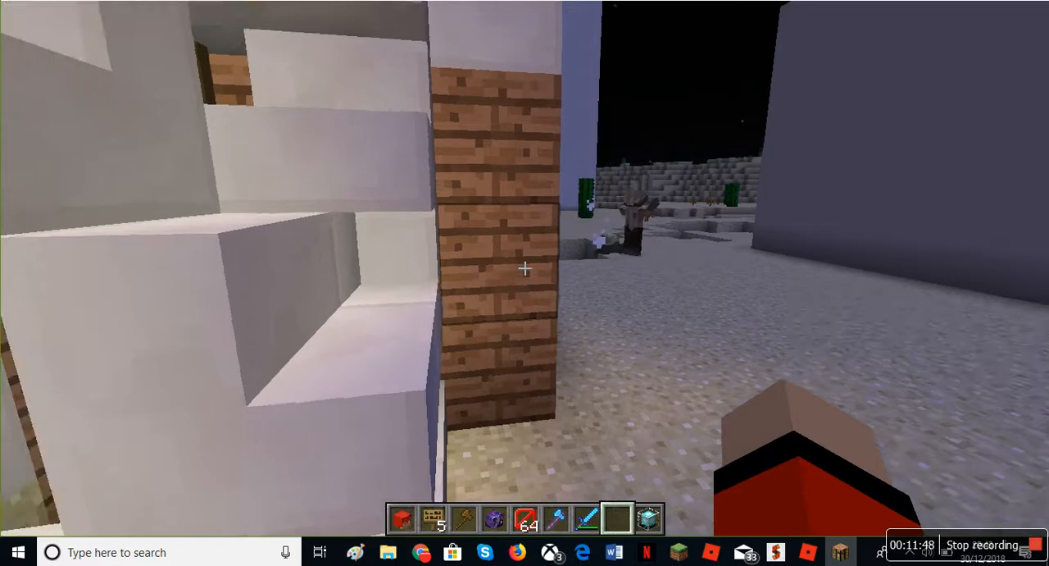
mouse_move(523, 269)
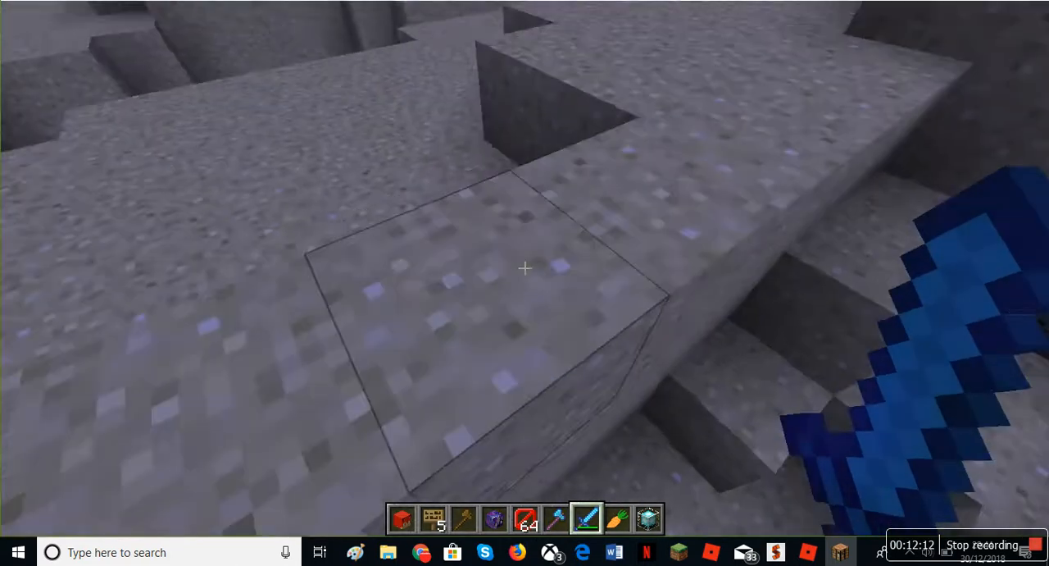
mouse_move(524, 265)
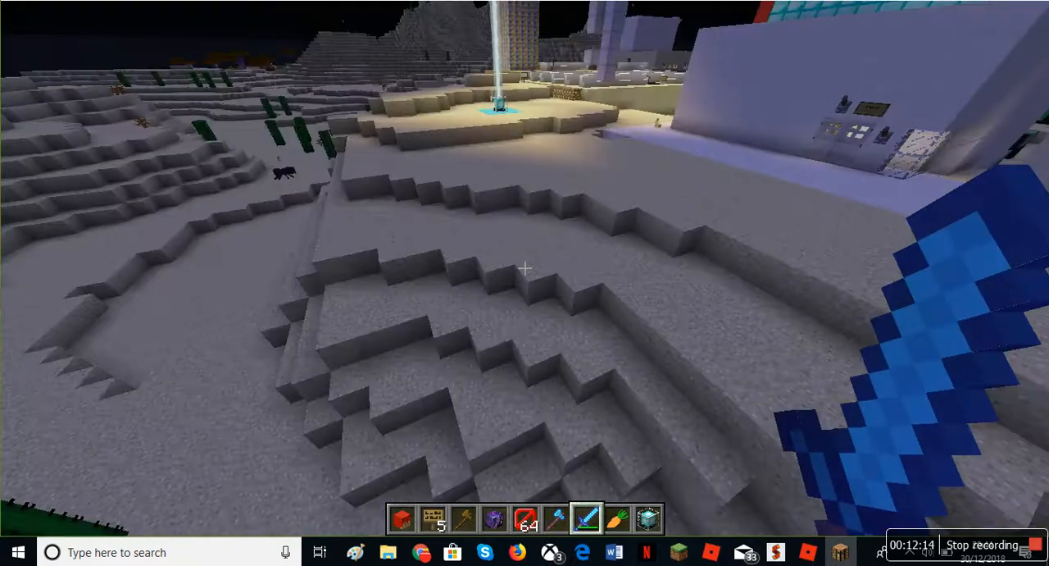
mouse_move(525, 268)
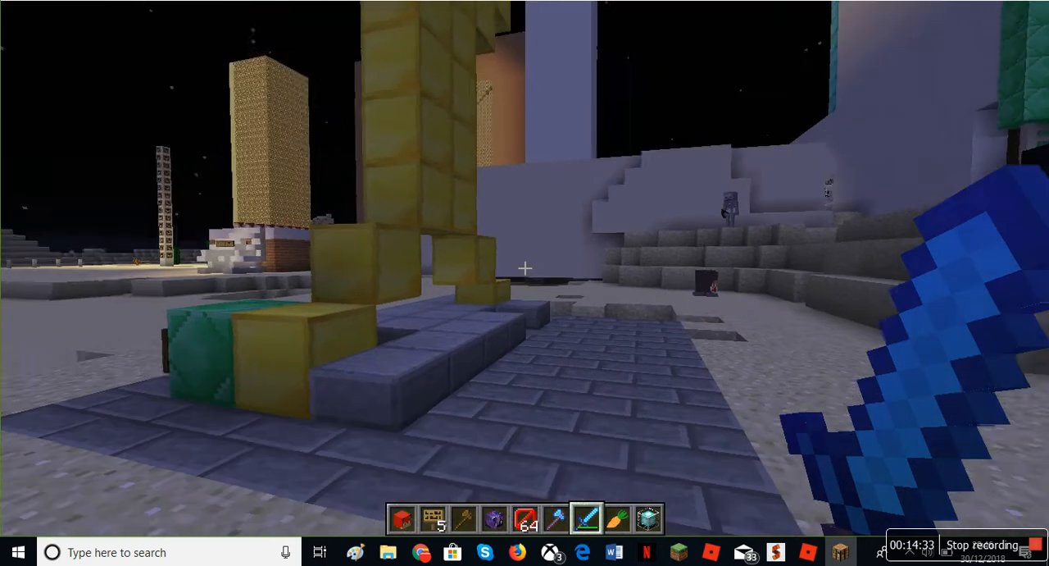
mouse_move(525, 269)
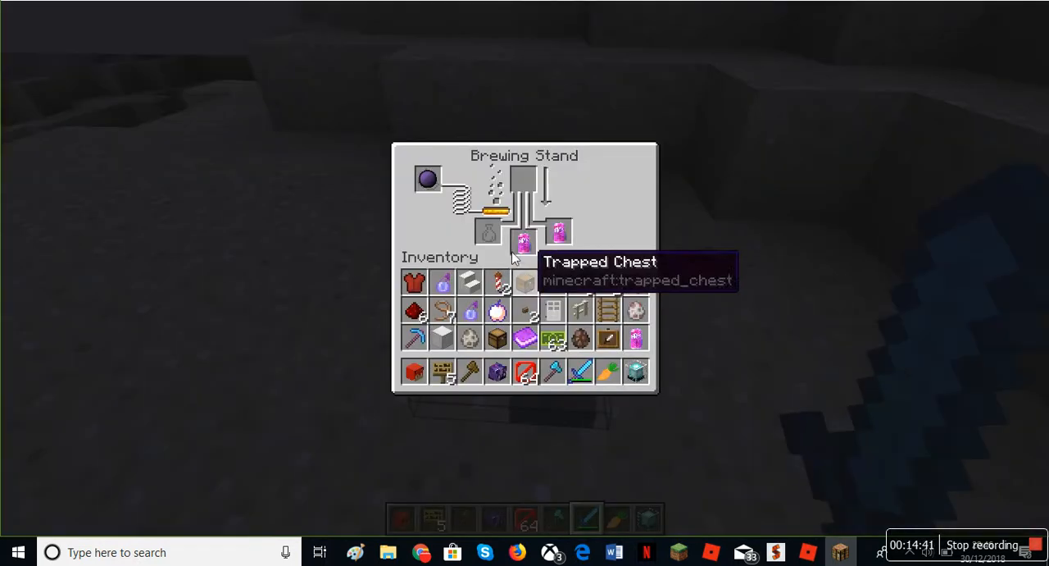
mouse_move(551, 239)
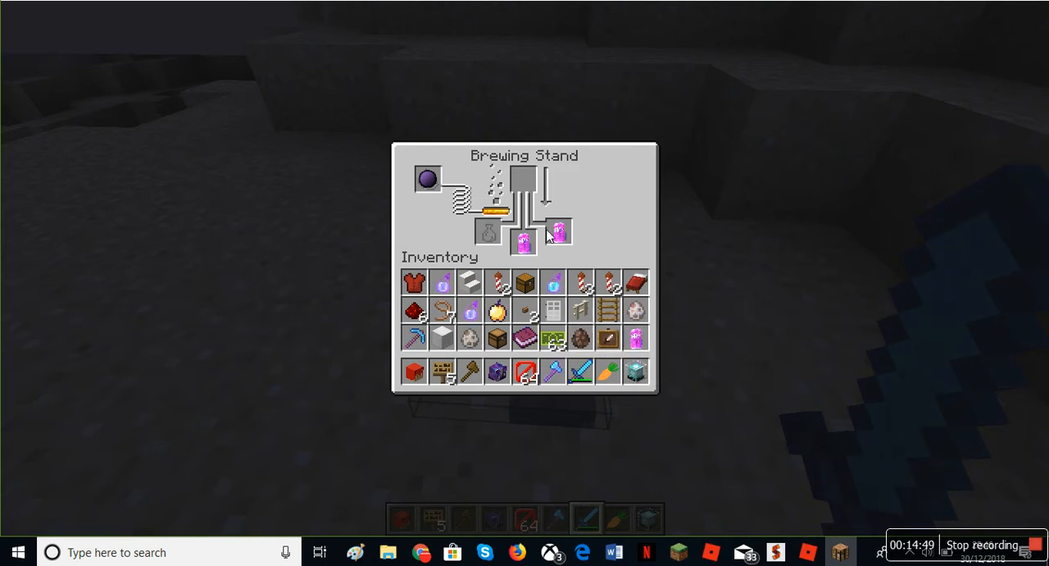
mouse_move(128, 239)
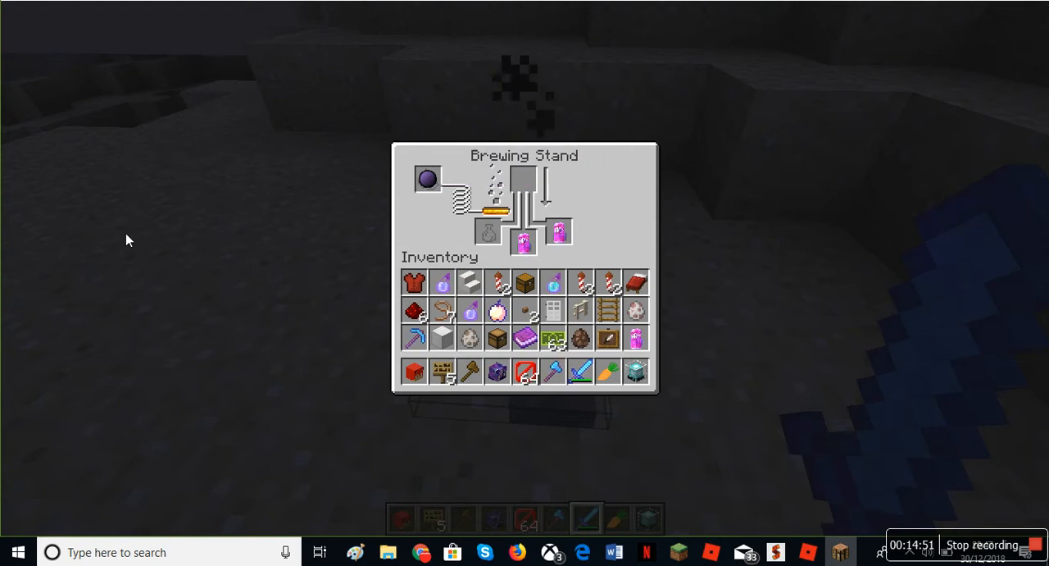
- Close the Brewing Stand window and resume the game from the Game Menu
key(Escape)
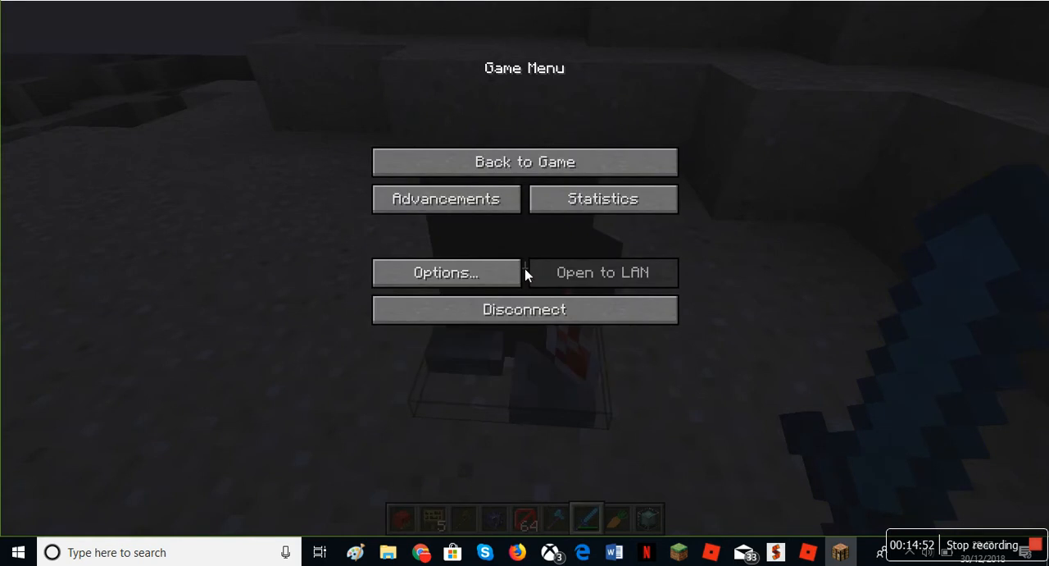
mouse_move(448, 157)
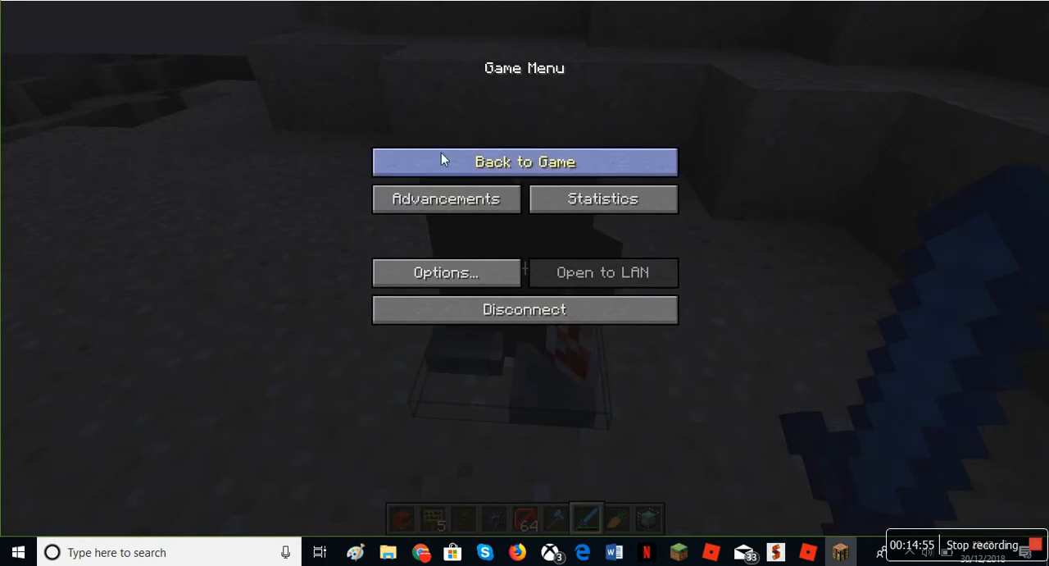
click(525, 161)
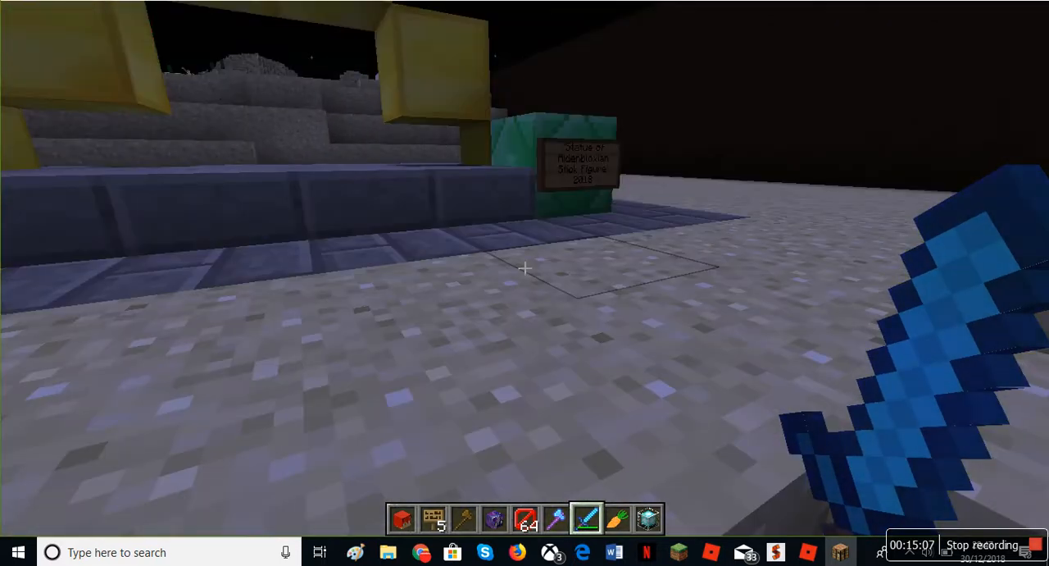
mouse_move(524, 269)
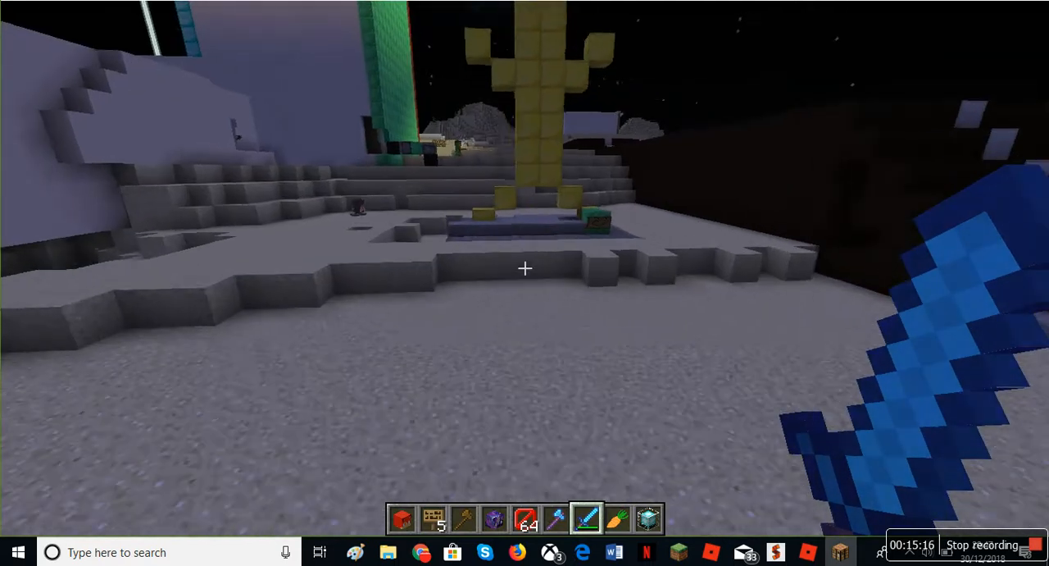
mouse_move(524, 267)
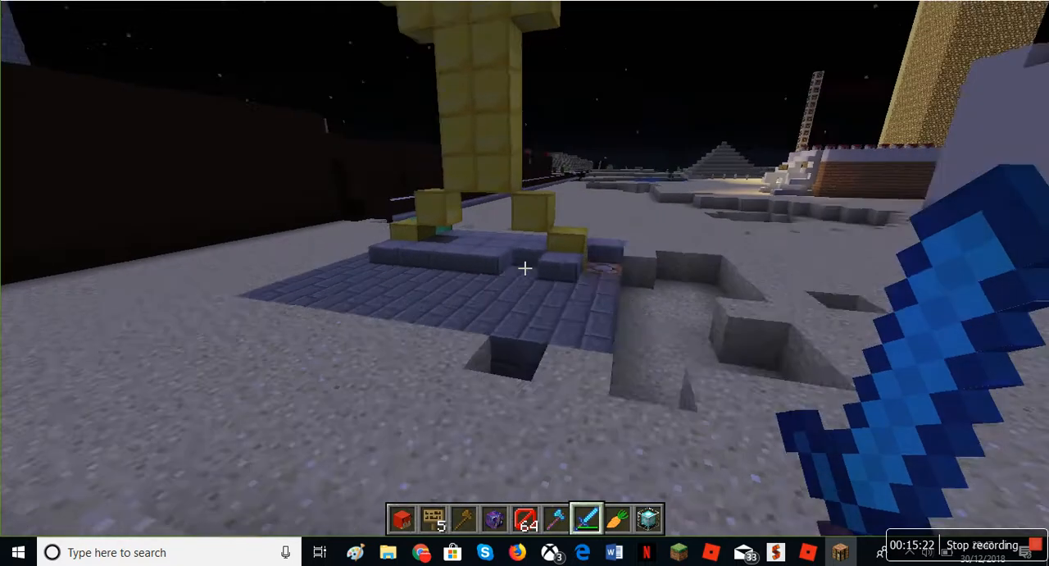
mouse_move(525, 269)
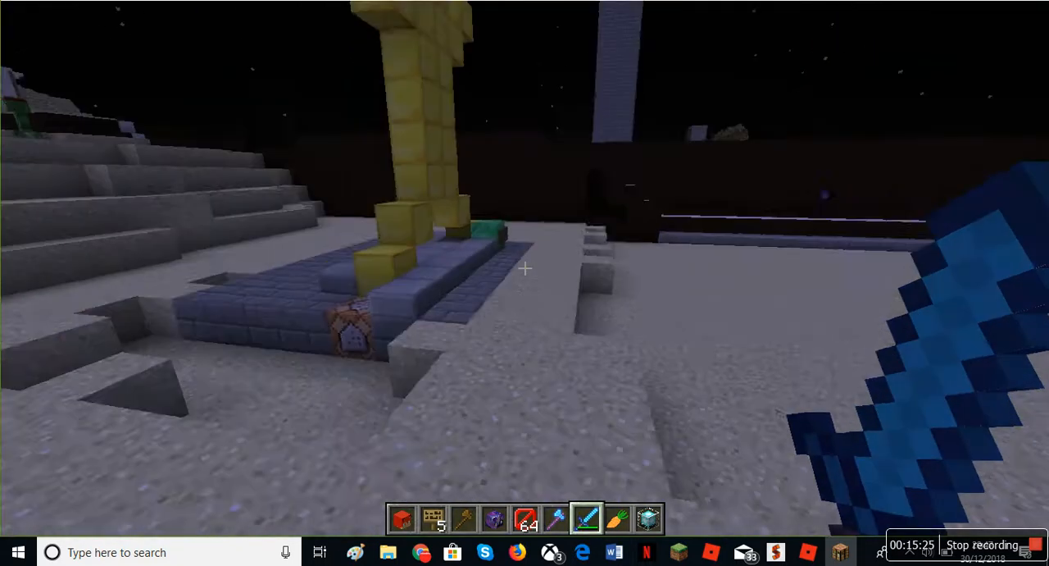
mouse_move(525, 269)
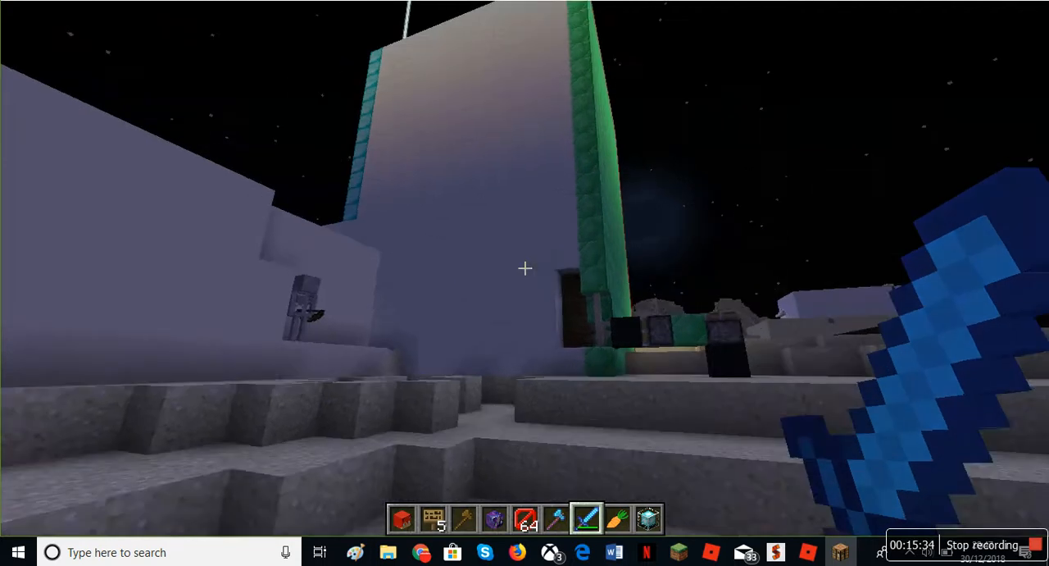
mouse_move(525, 269)
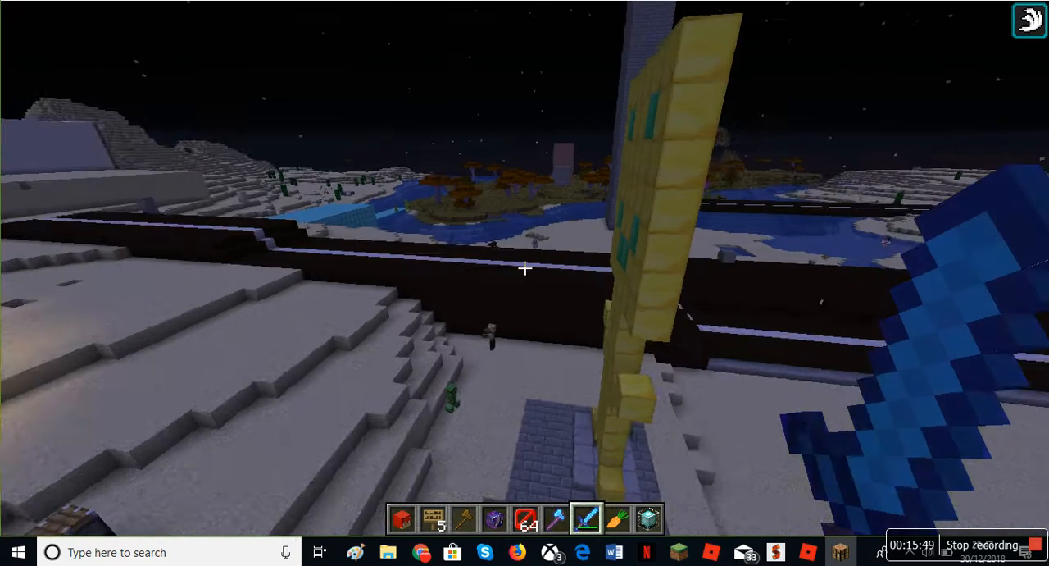
- Check the inventory while climbing beside the pale tower
key(e)
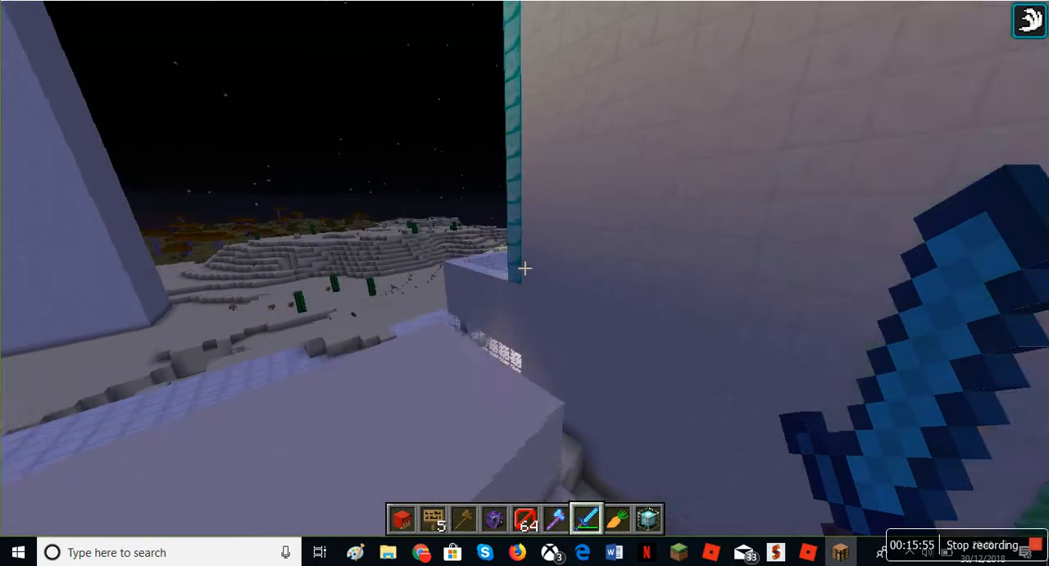
mouse_move(524, 268)
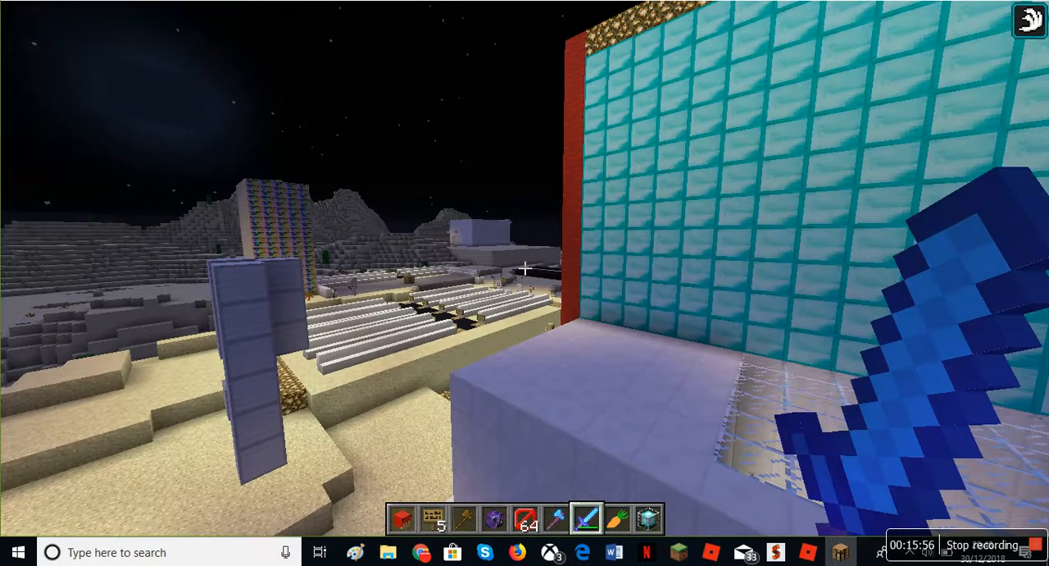
mouse_move(523, 269)
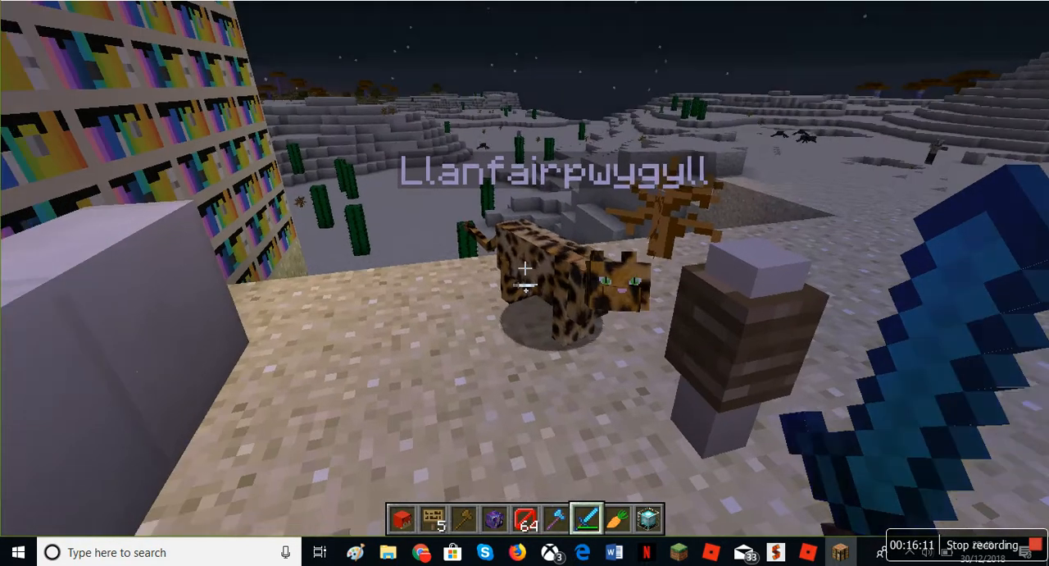
mouse_move(525, 269)
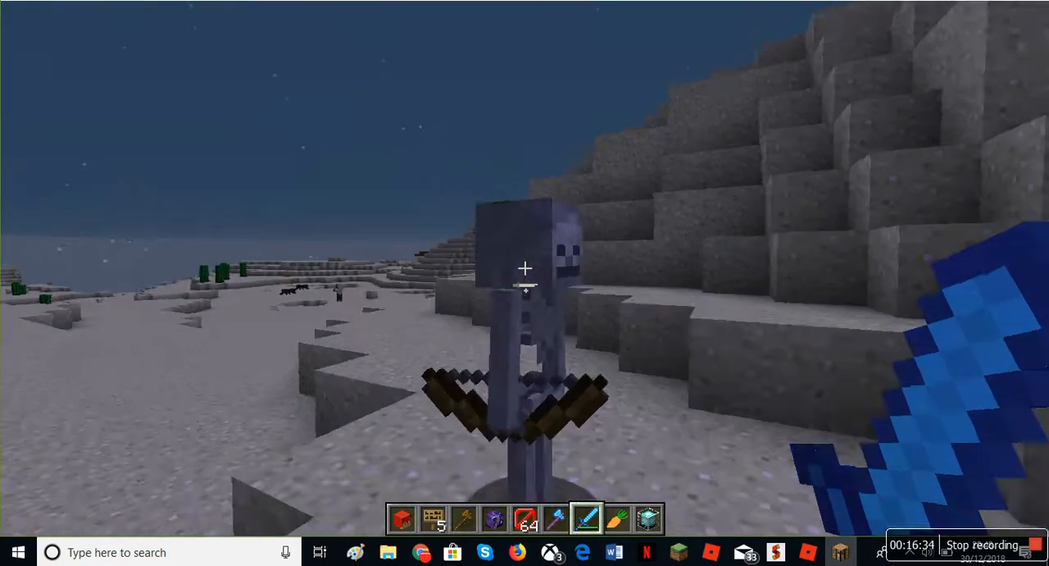
- Attack the skeleton in the desert, then hit the nearby cactus
click(525, 266)
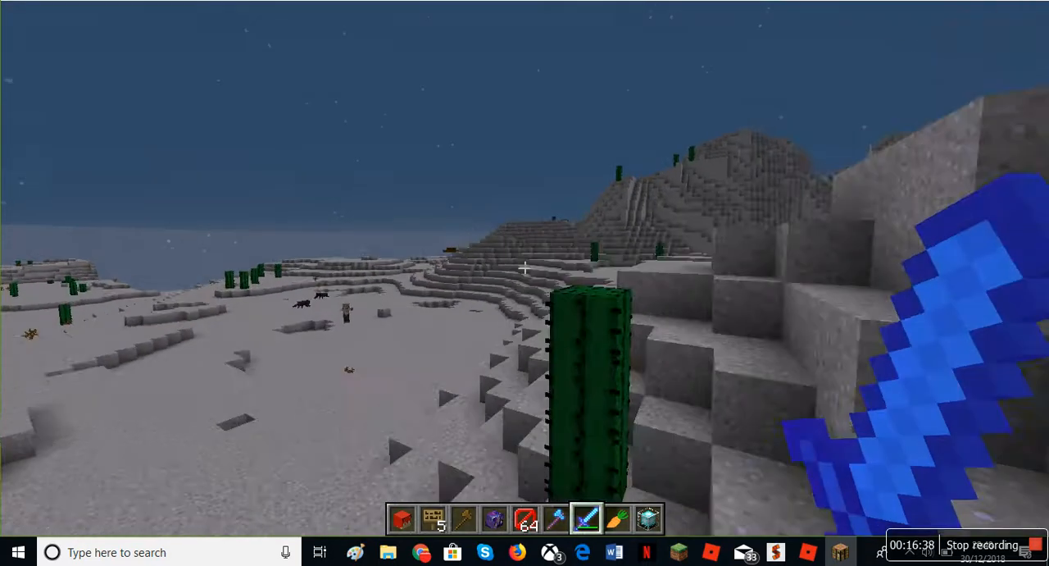
mouse_move(525, 268)
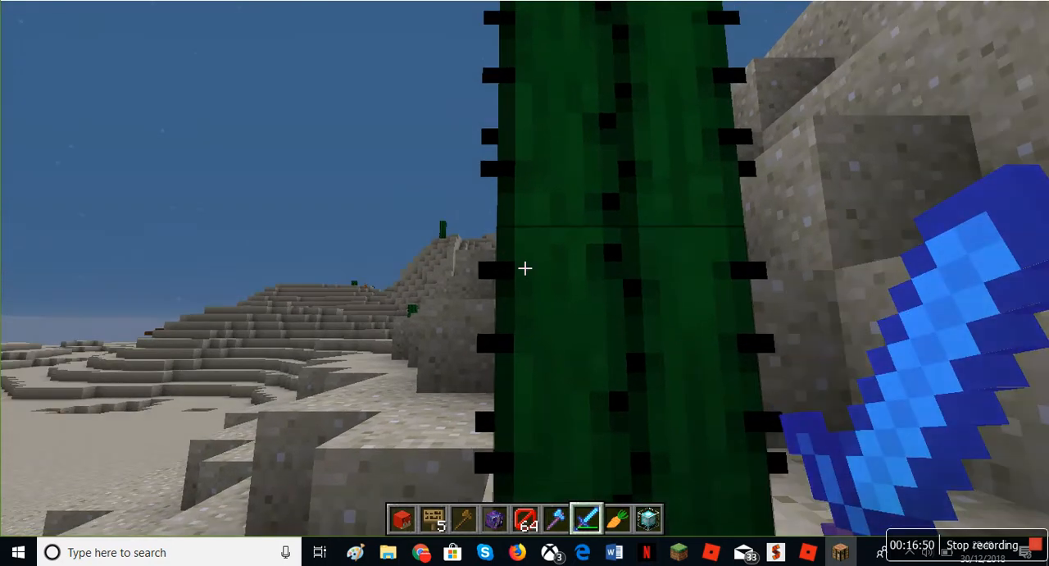
click(523, 269)
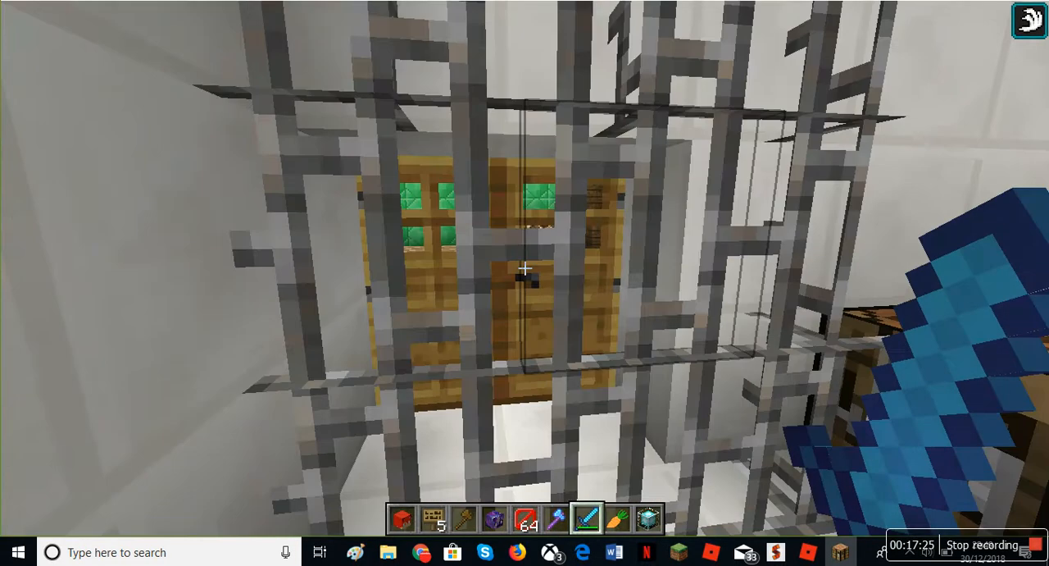
mouse_move(523, 272)
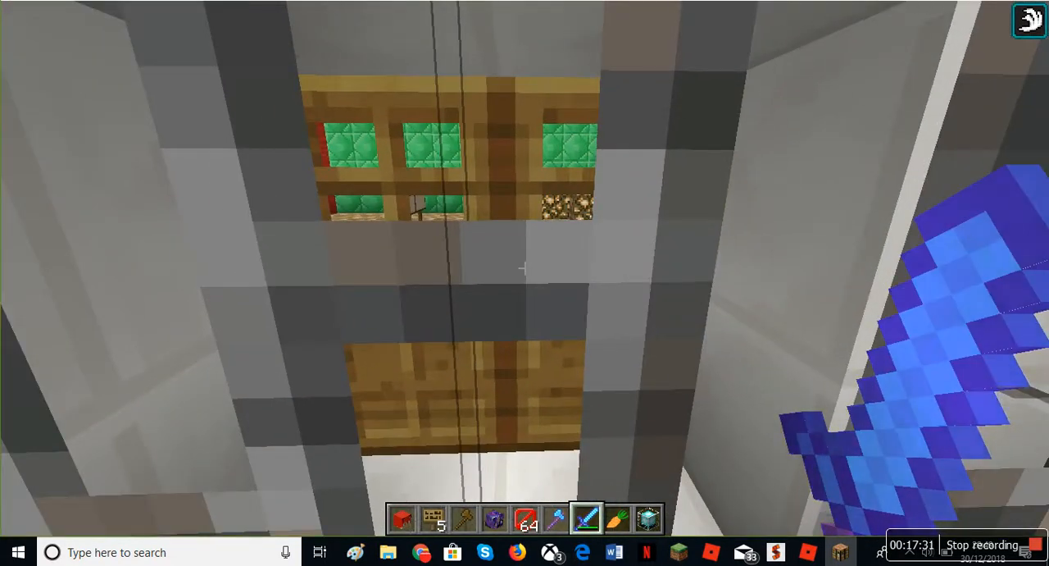
- Enter /tag in chat while passing into the glowstone-floored room
text(/tag)
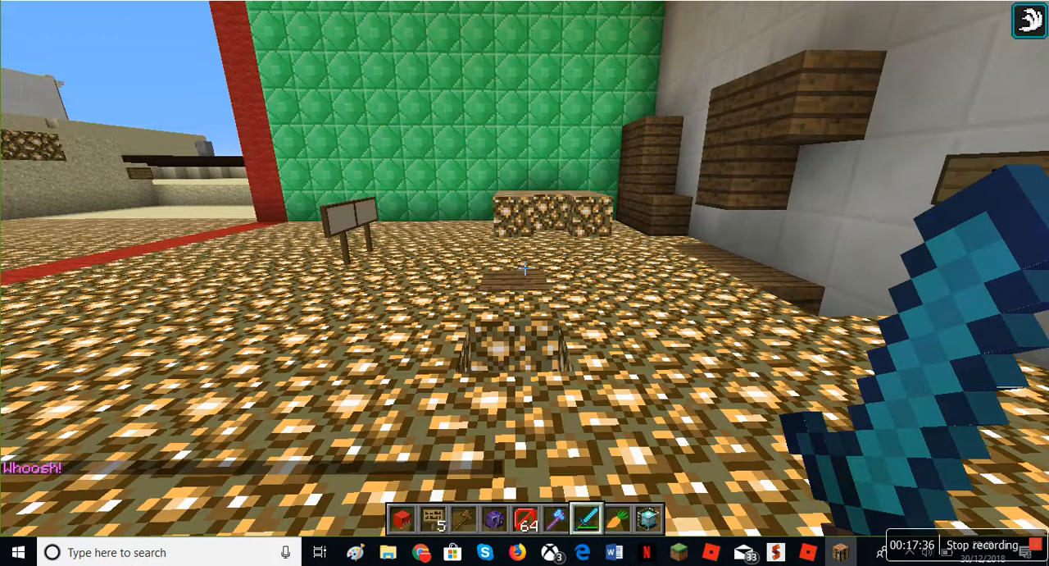
mouse_move(525, 266)
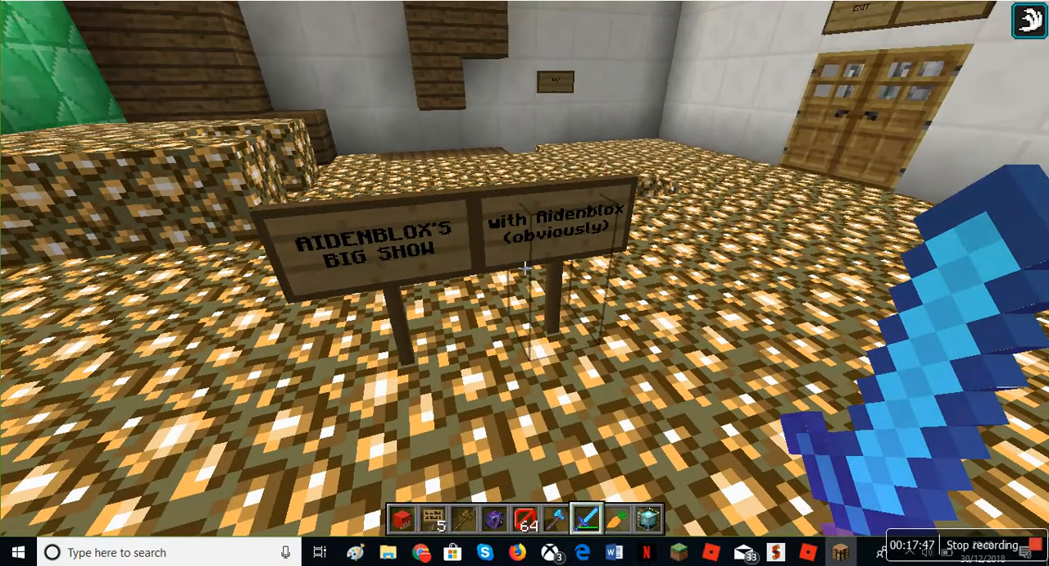
mouse_move(524, 265)
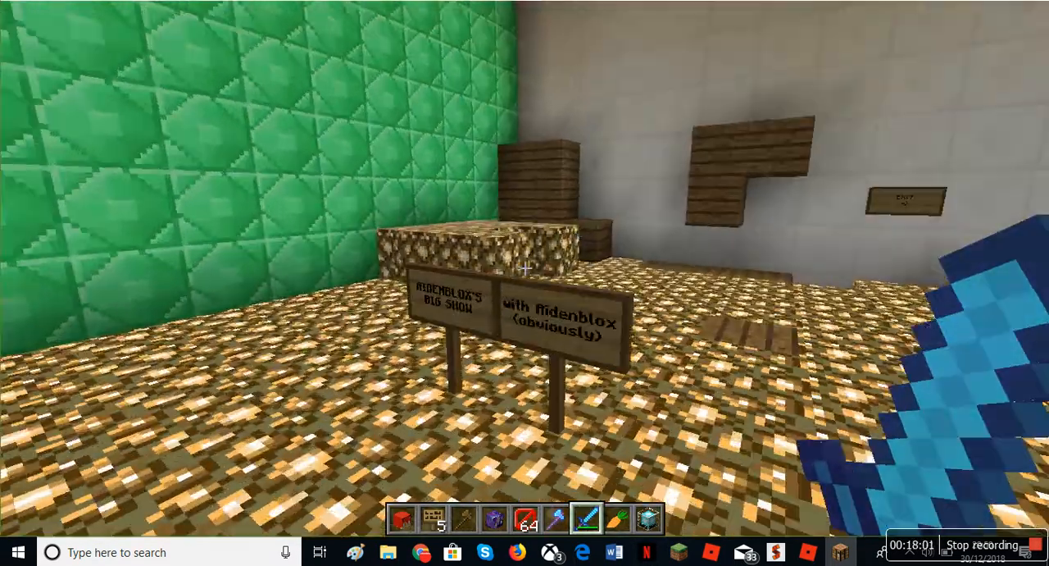
mouse_move(525, 262)
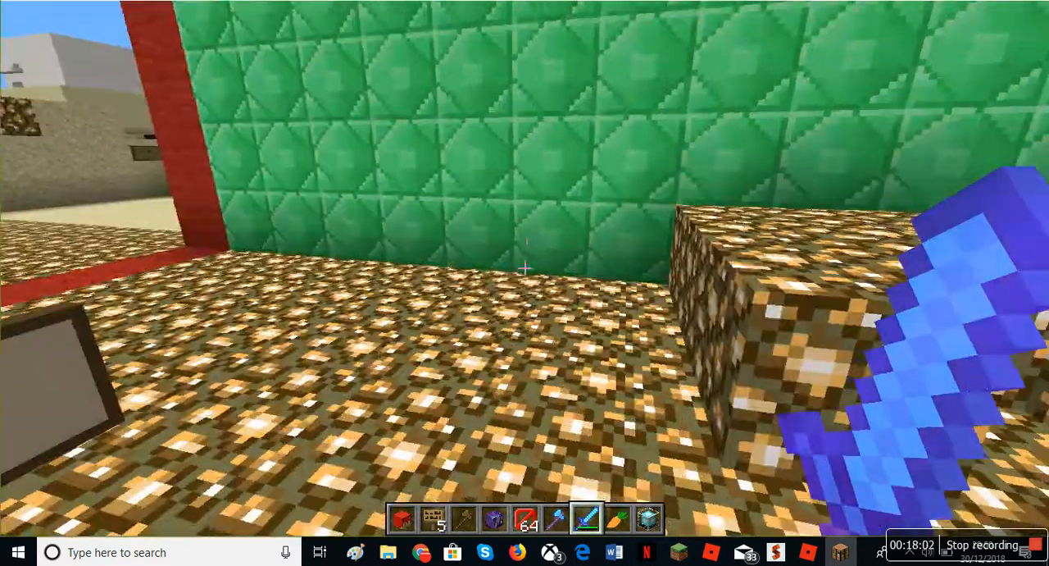
mouse_move(525, 262)
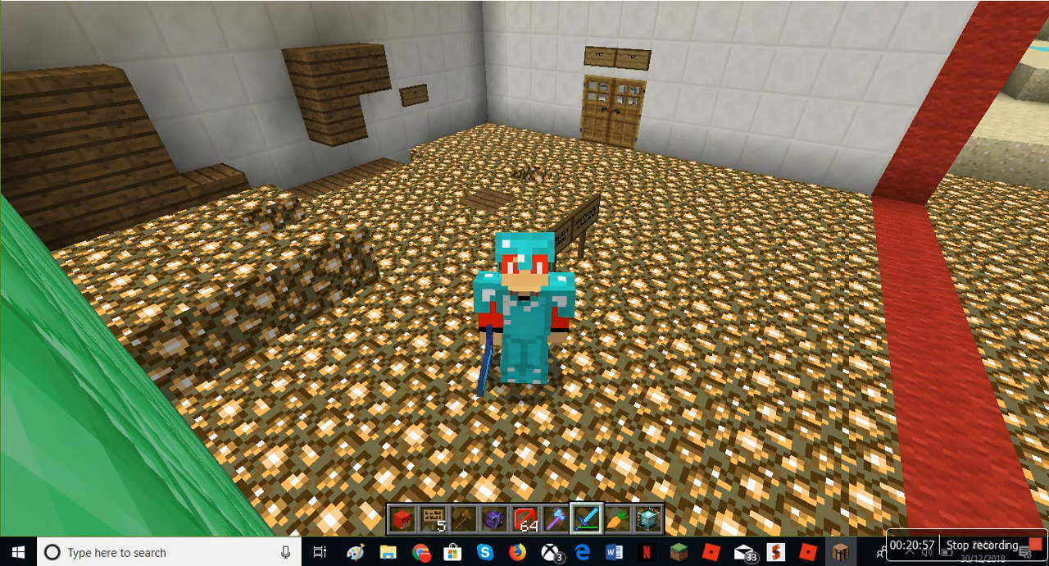
- Pause the game with Esc to show the game menu over the glowstone room
key(Escape)
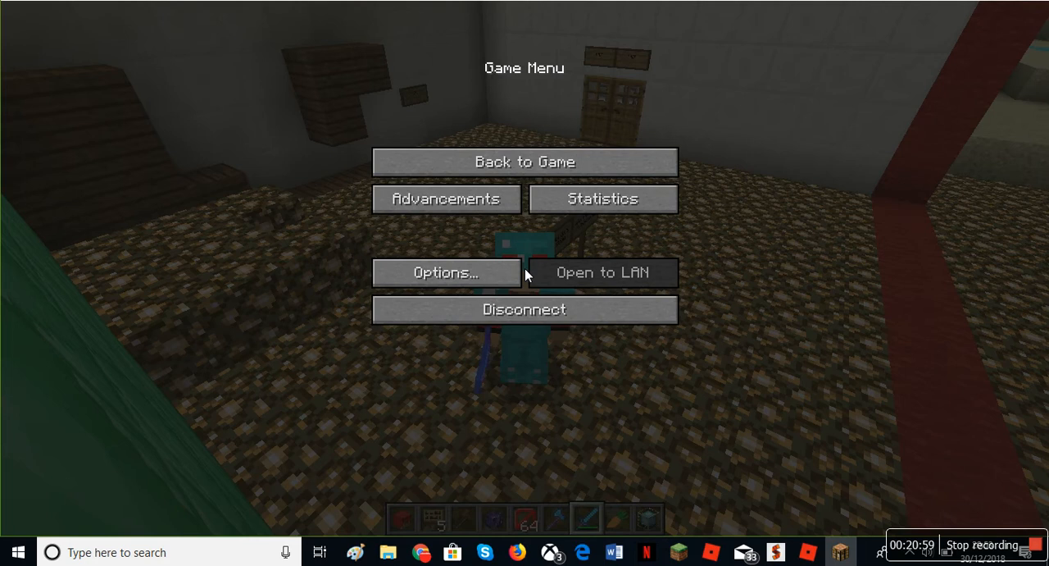
mouse_move(524, 310)
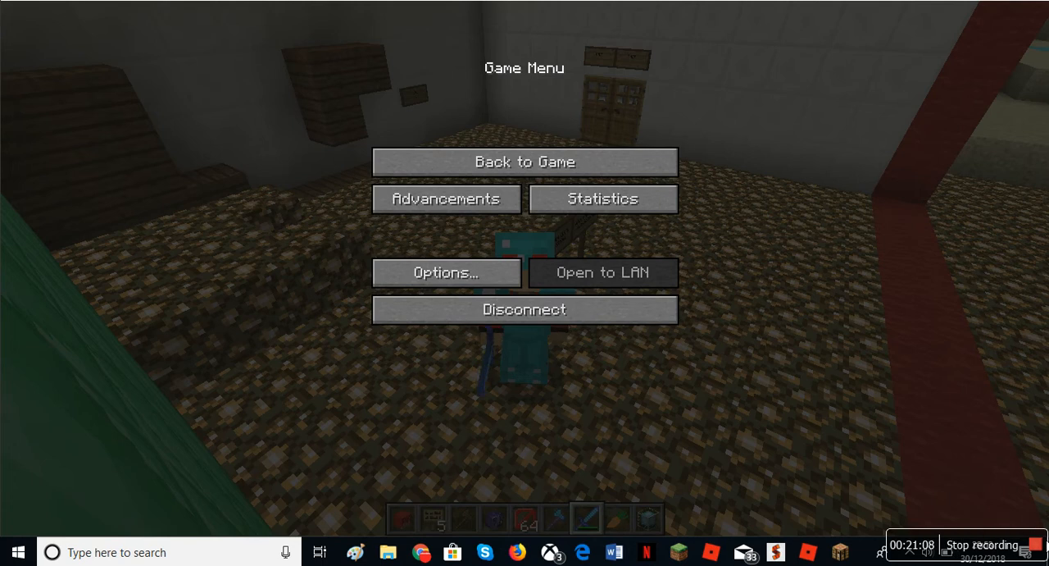
mouse_move(1023, 549)
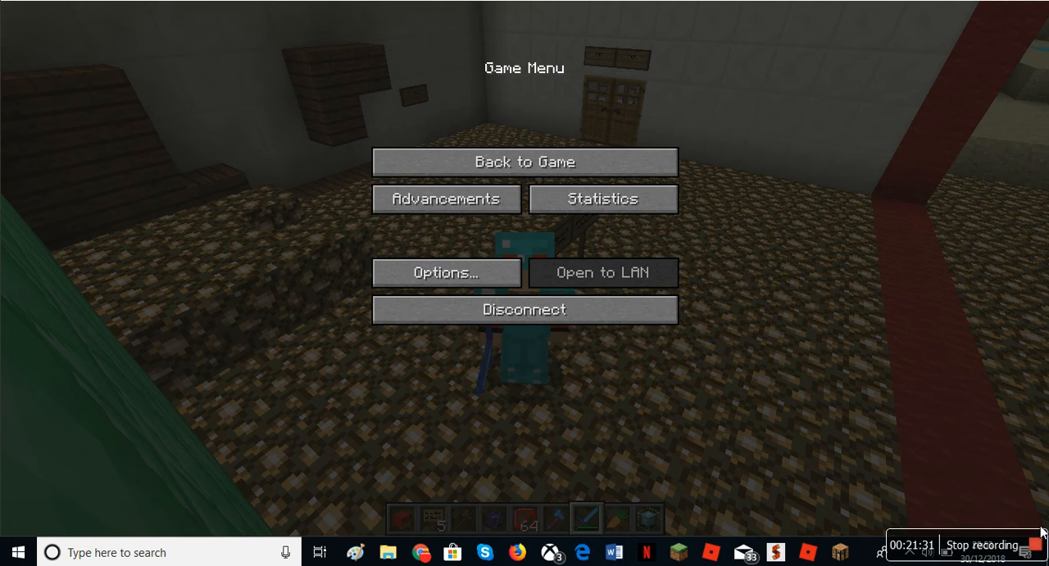
mouse_move(1033, 551)
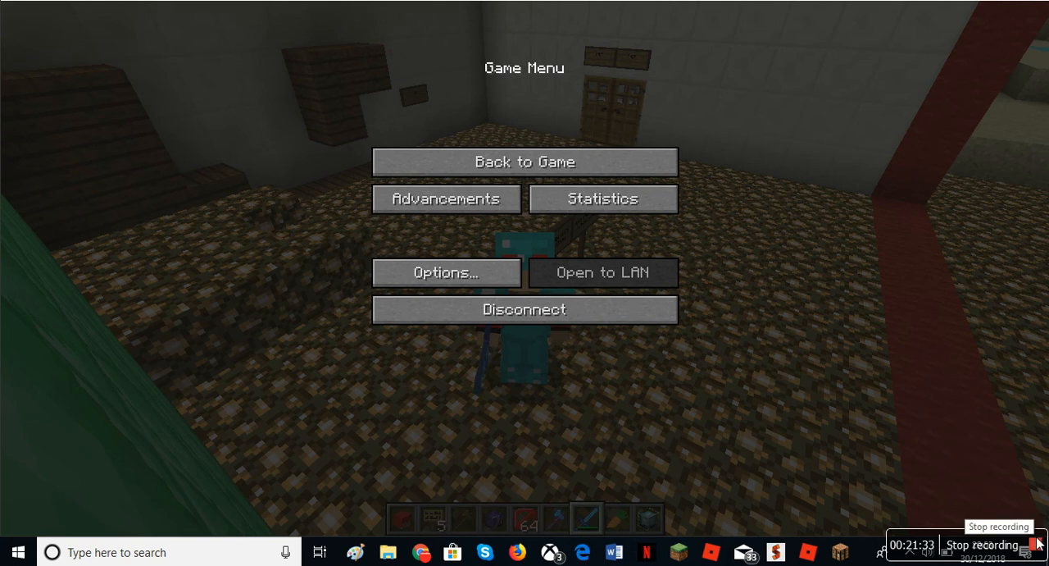